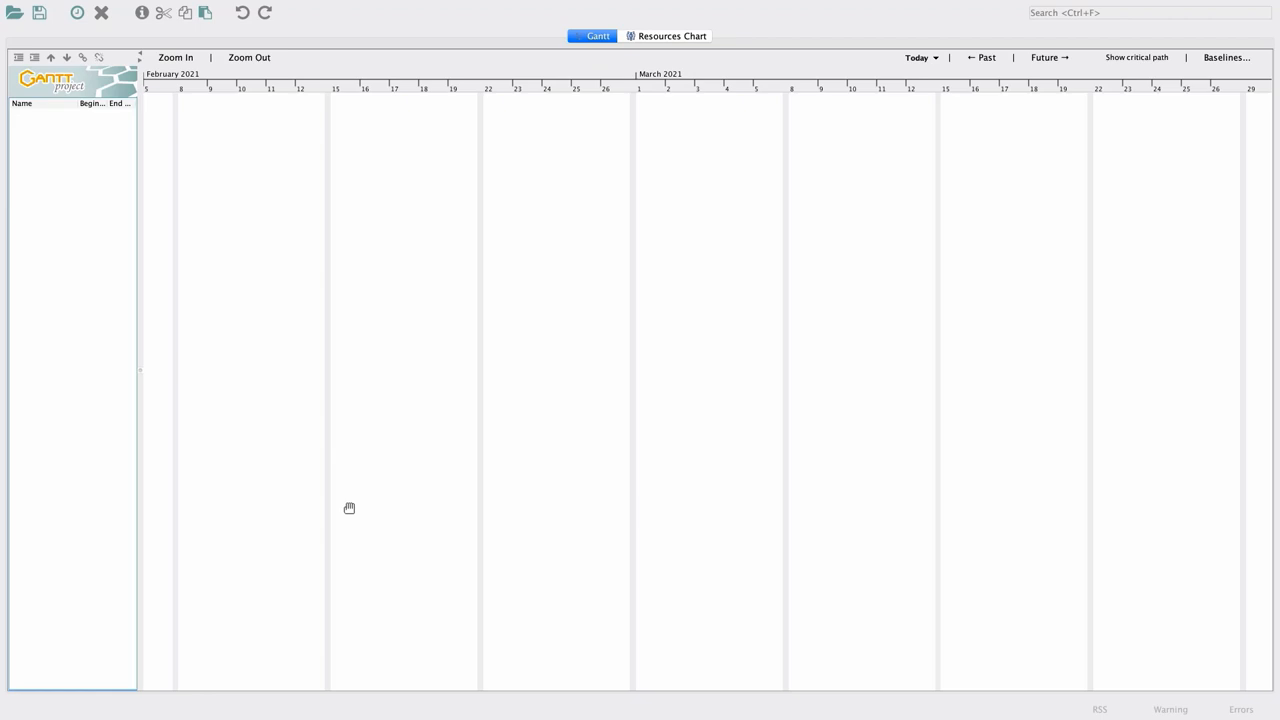
mouse_move(330, 499)
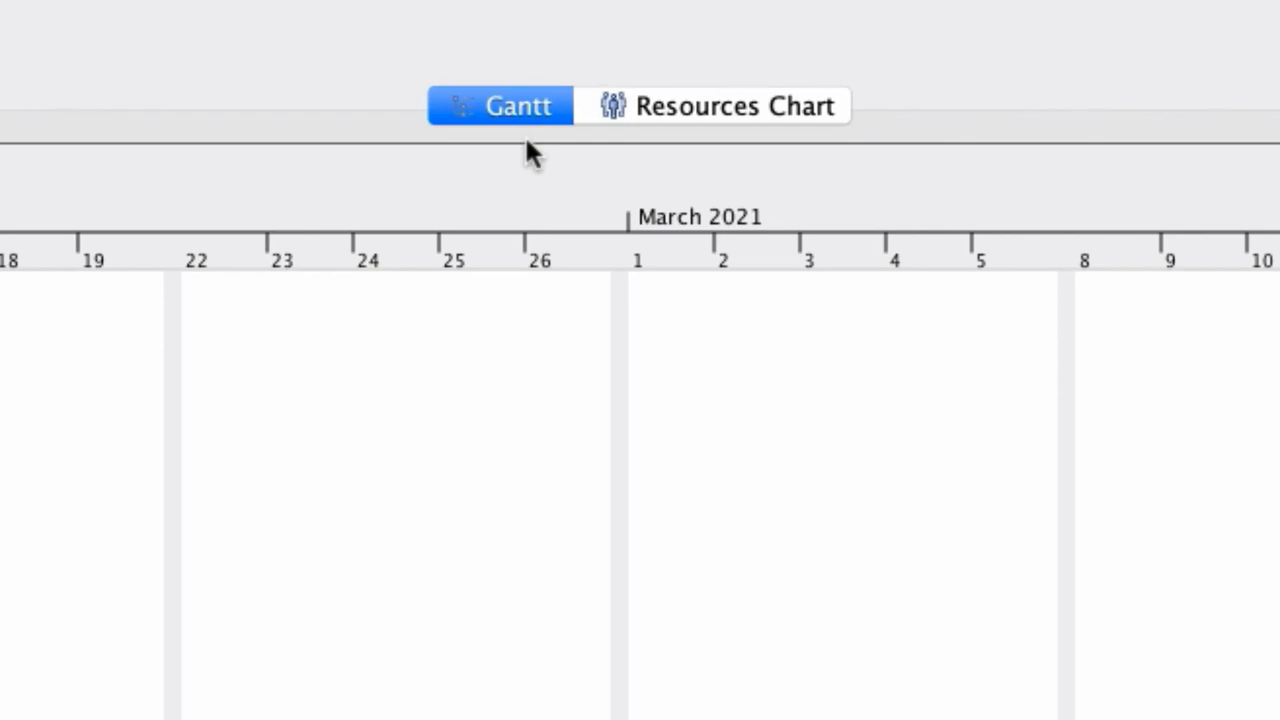
mouse_move(535, 145)
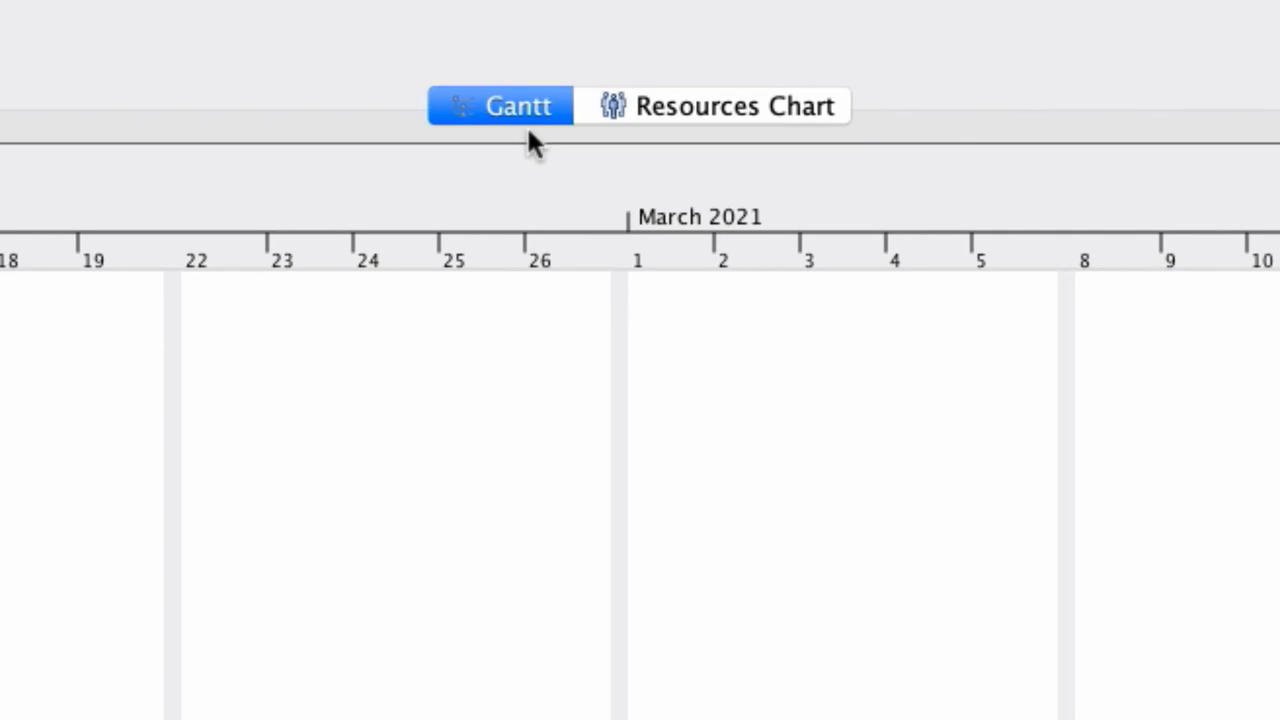
mouse_move(735, 140)
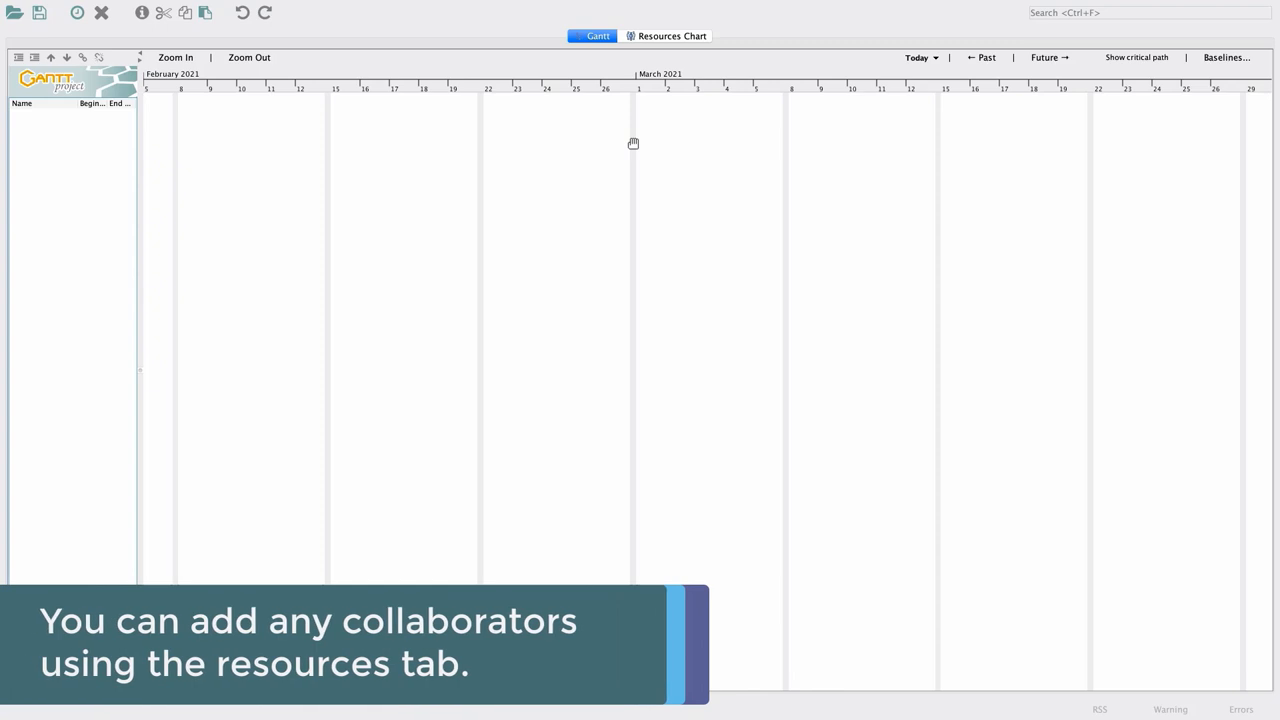
mouse_move(642, 123)
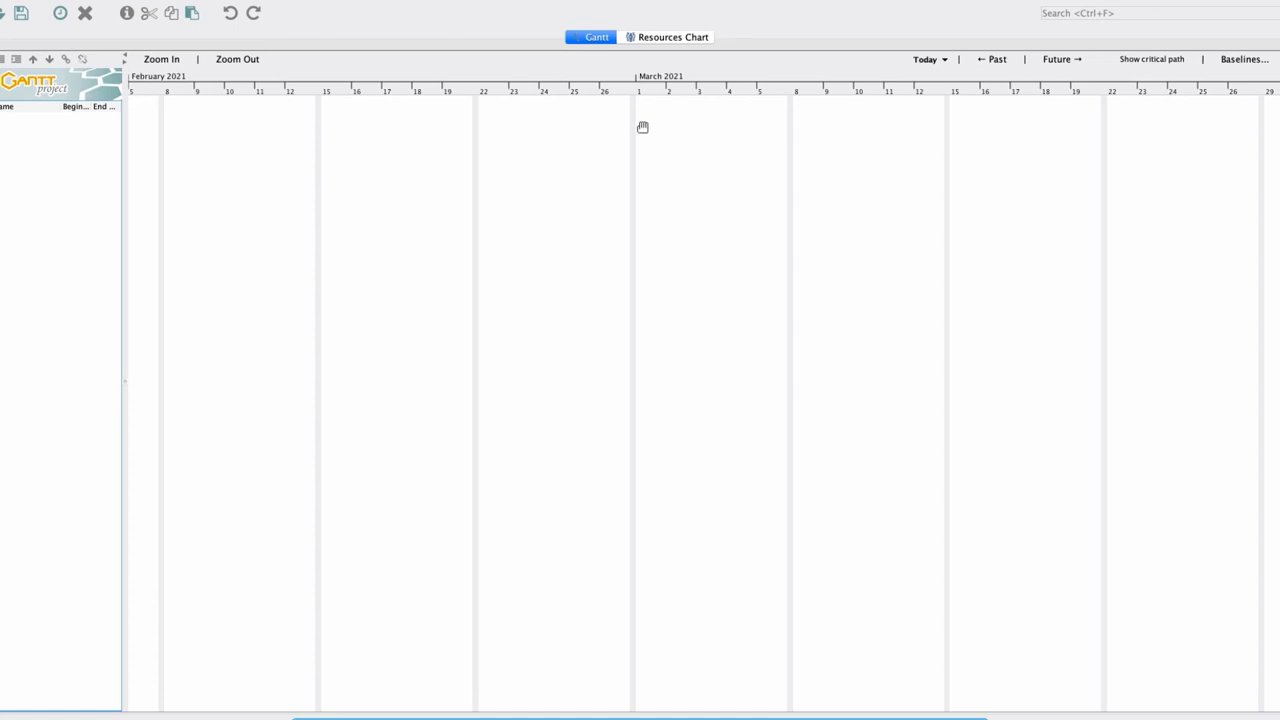
- Add a resource named Gillian with 'project manager' as the default role
click(667, 37)
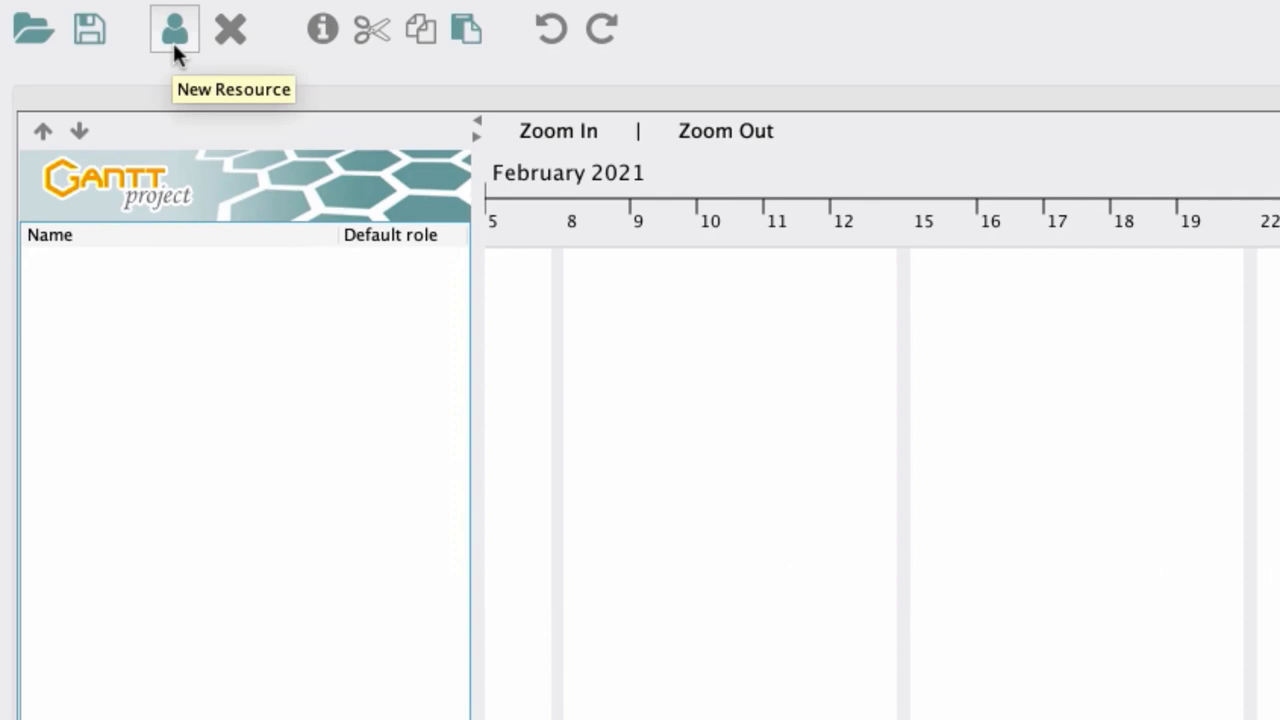
click(173, 28)
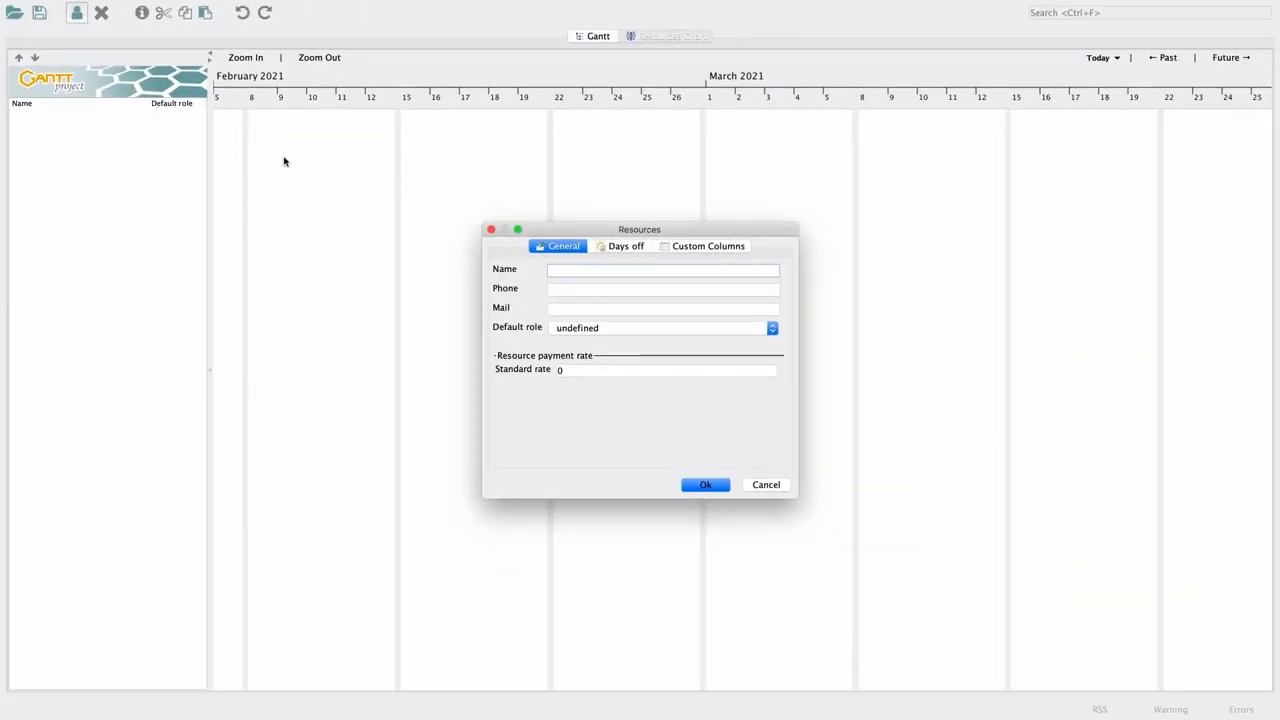
text(Gillian)
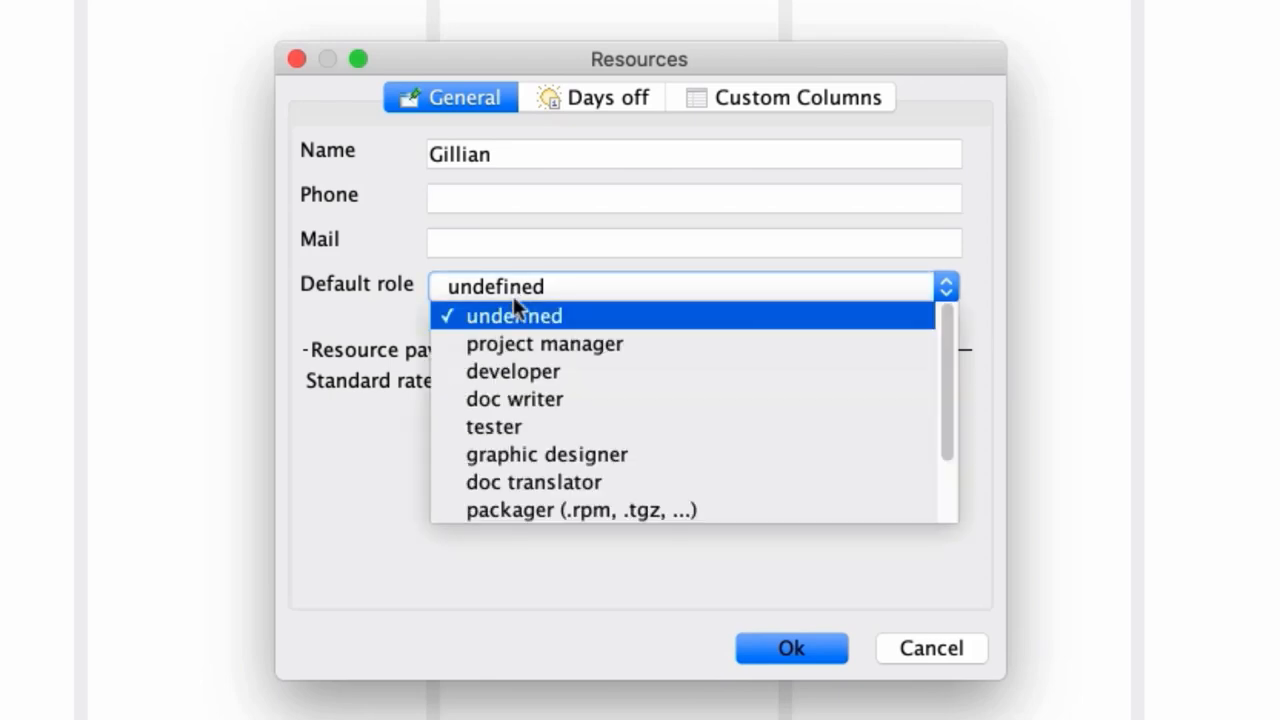
click(545, 343)
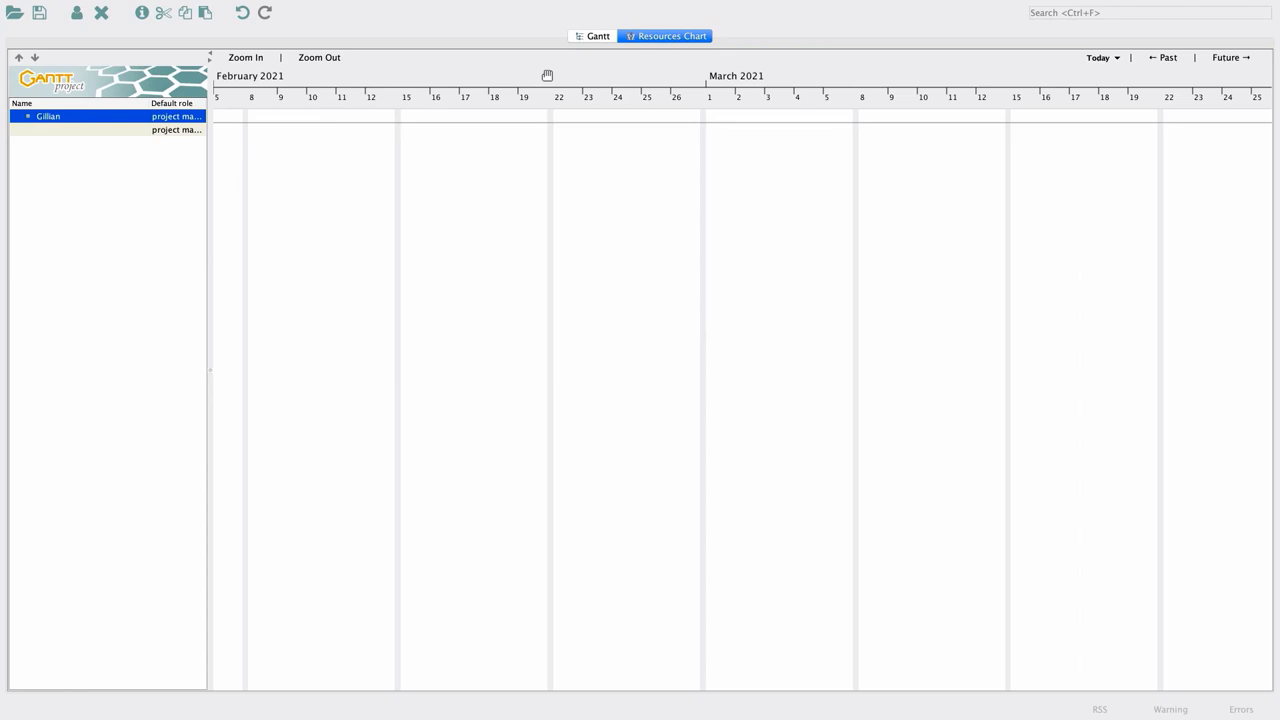
- Back in the Gantt chart, create a new task named 'Wp1: Ideation'
click(598, 36)
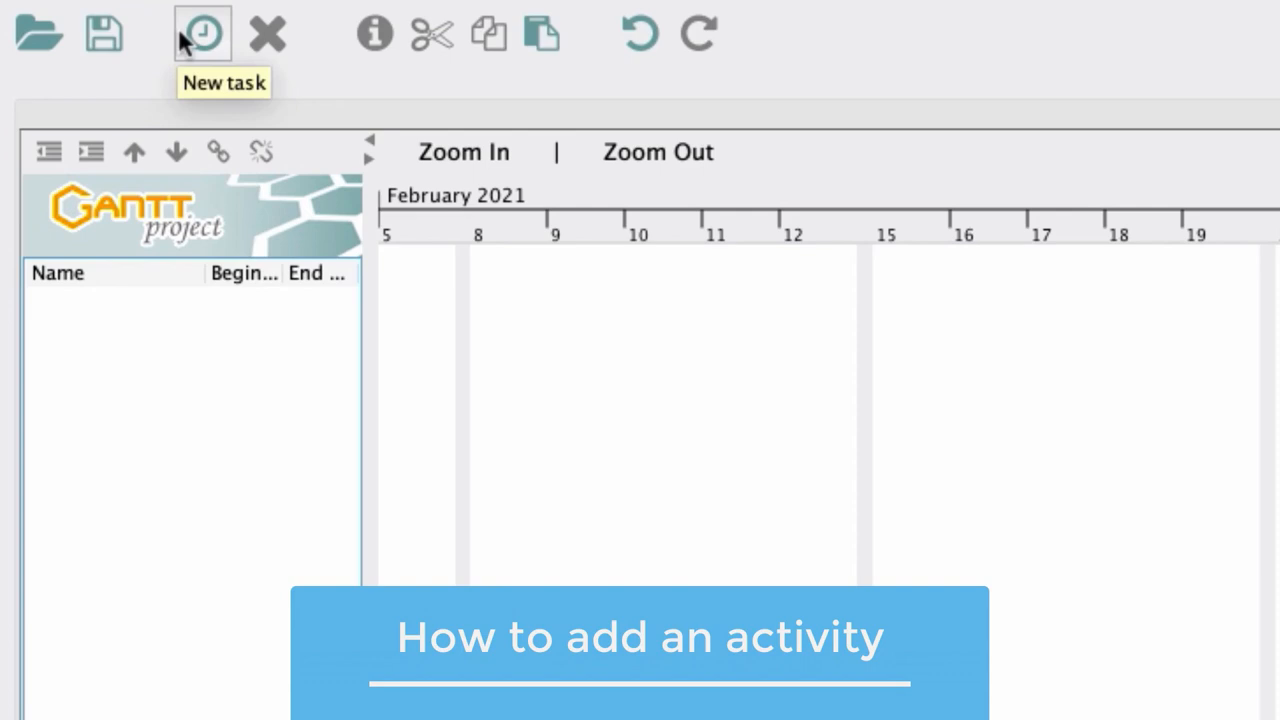
click(202, 33)
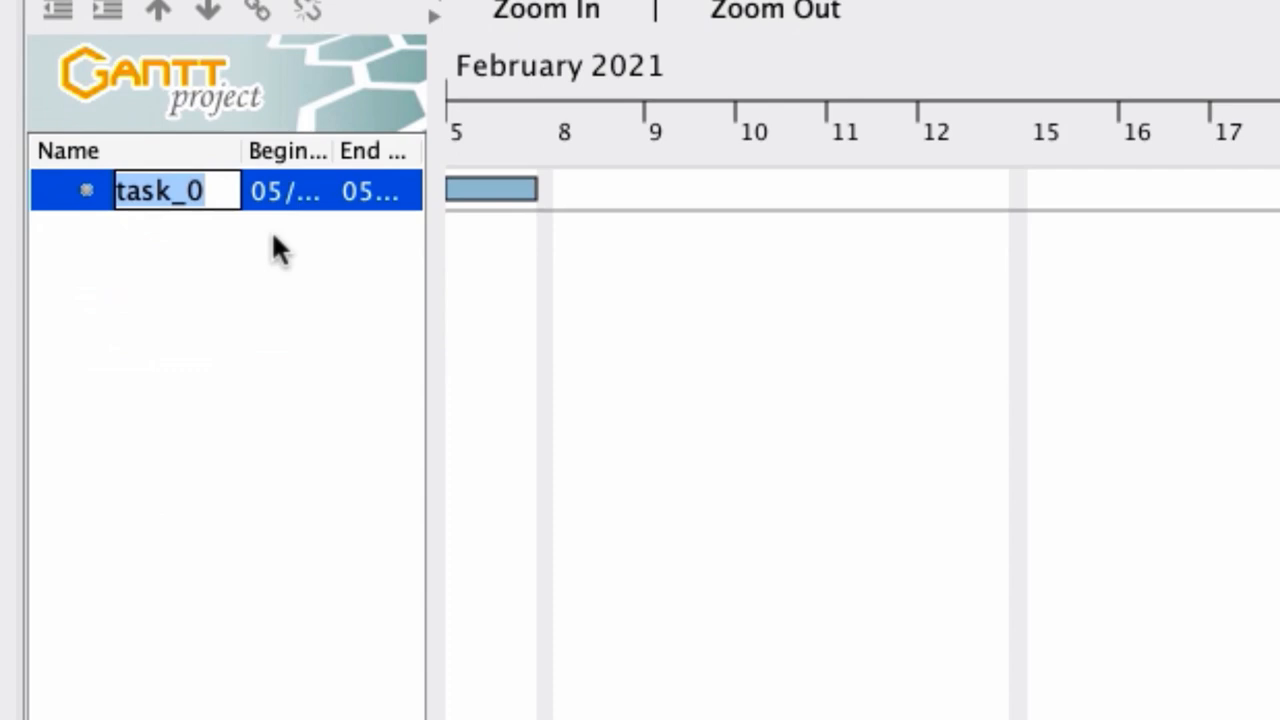
mouse_move(178, 232)
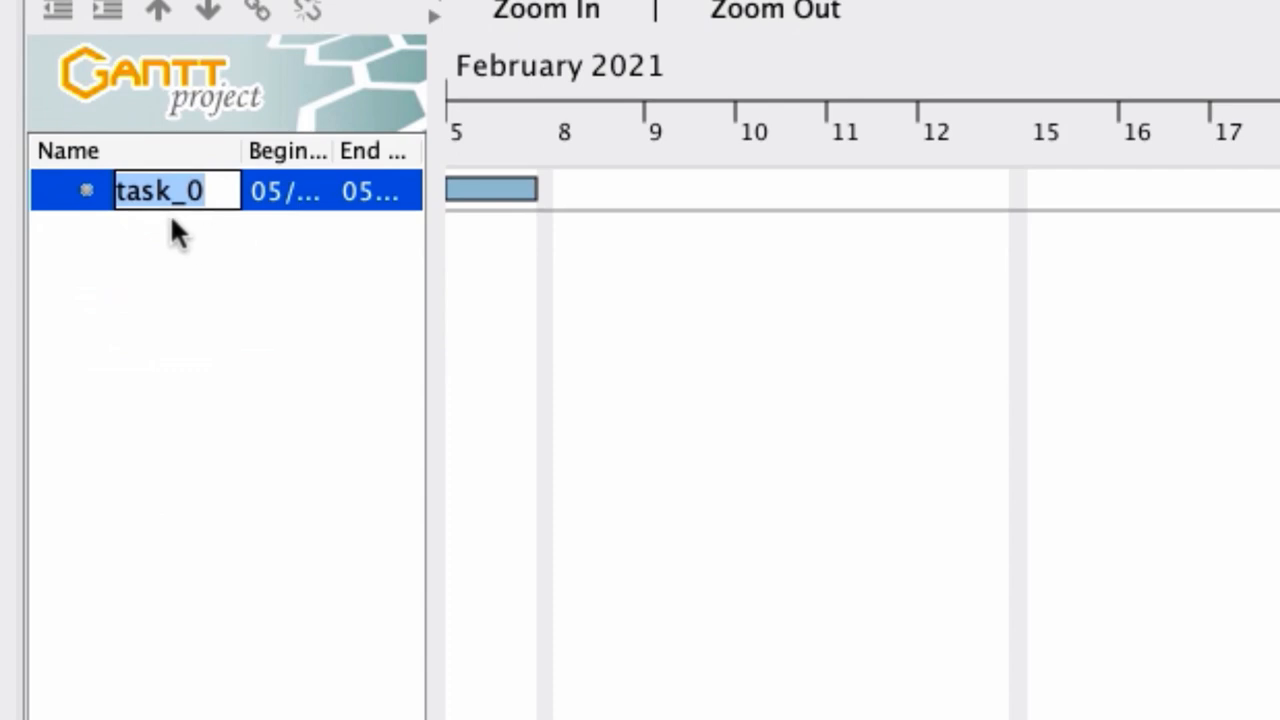
text(Wp1: l)
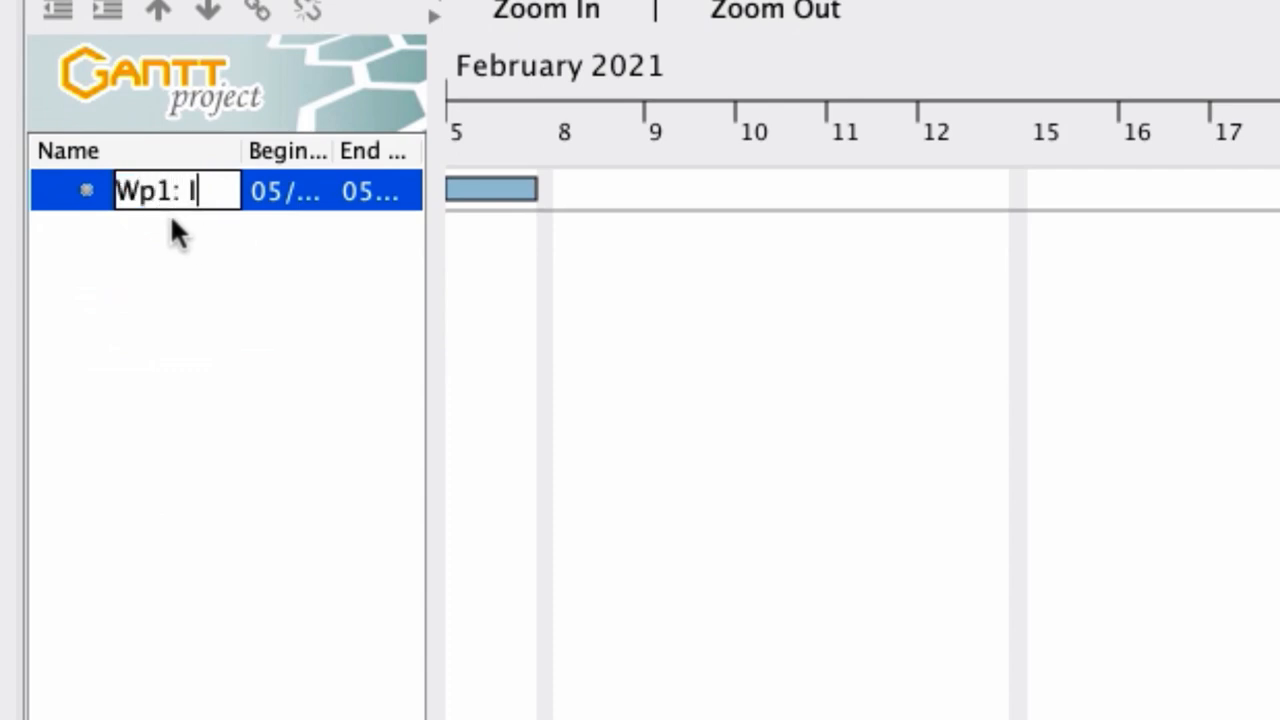
text(Ideation)
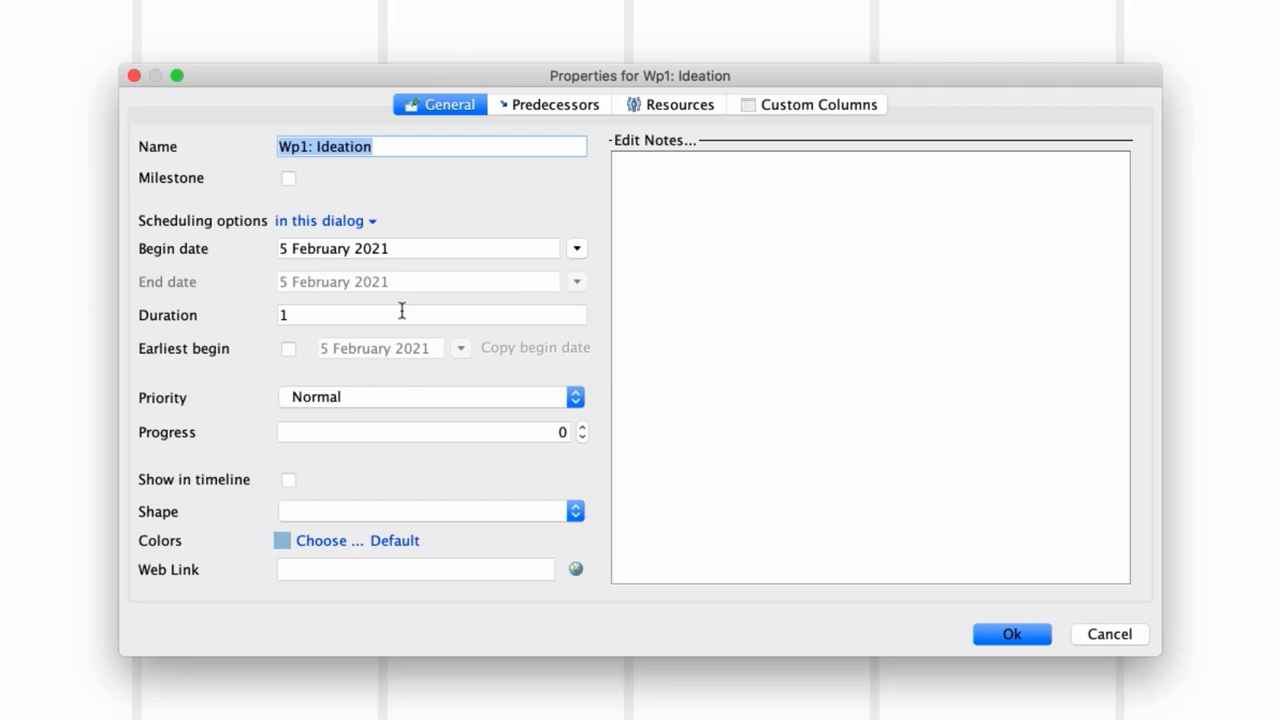
mouse_move(413, 264)
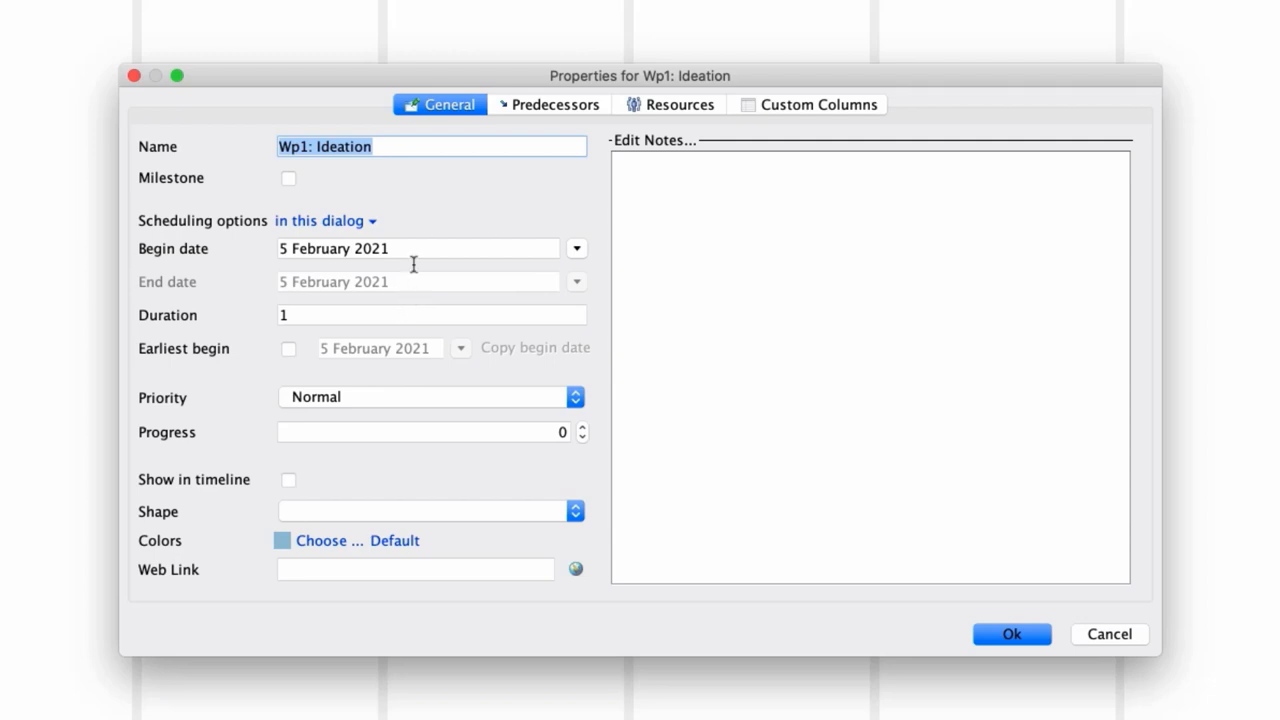
- Set Wp1: Ideation's duration to 7 days and assign Gillian as resource
click(430, 314)
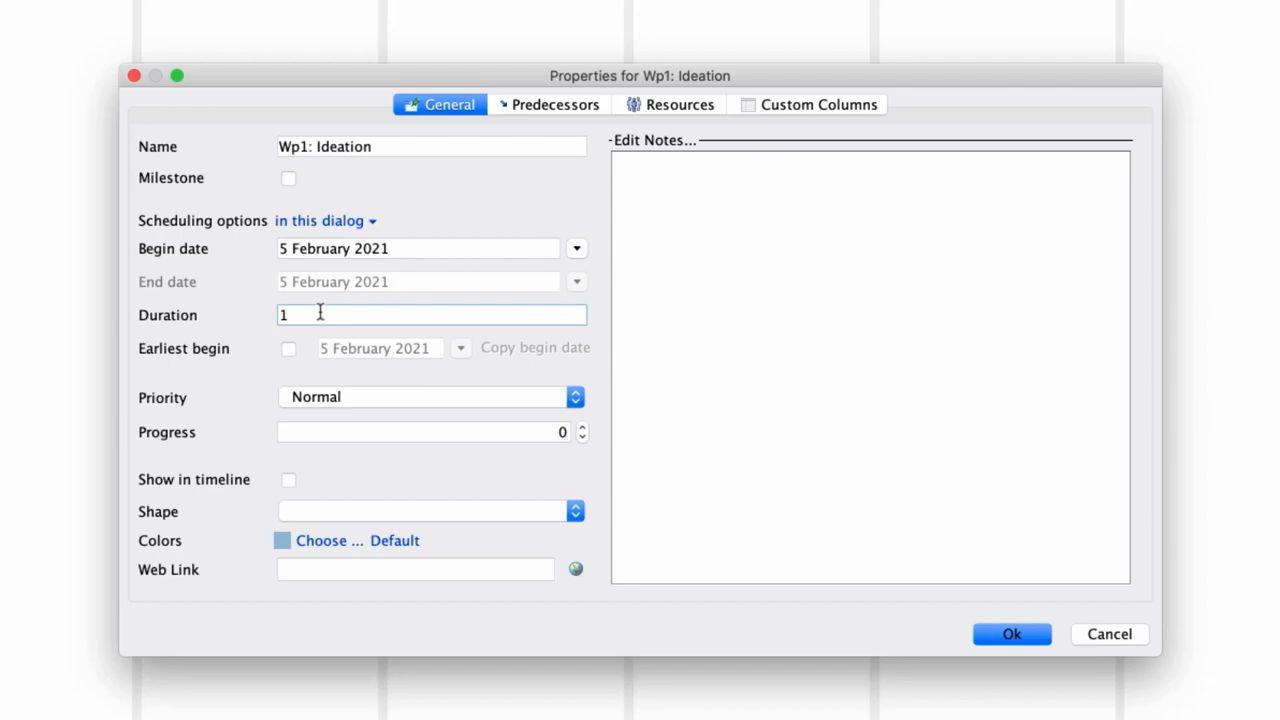
key(Backspace)
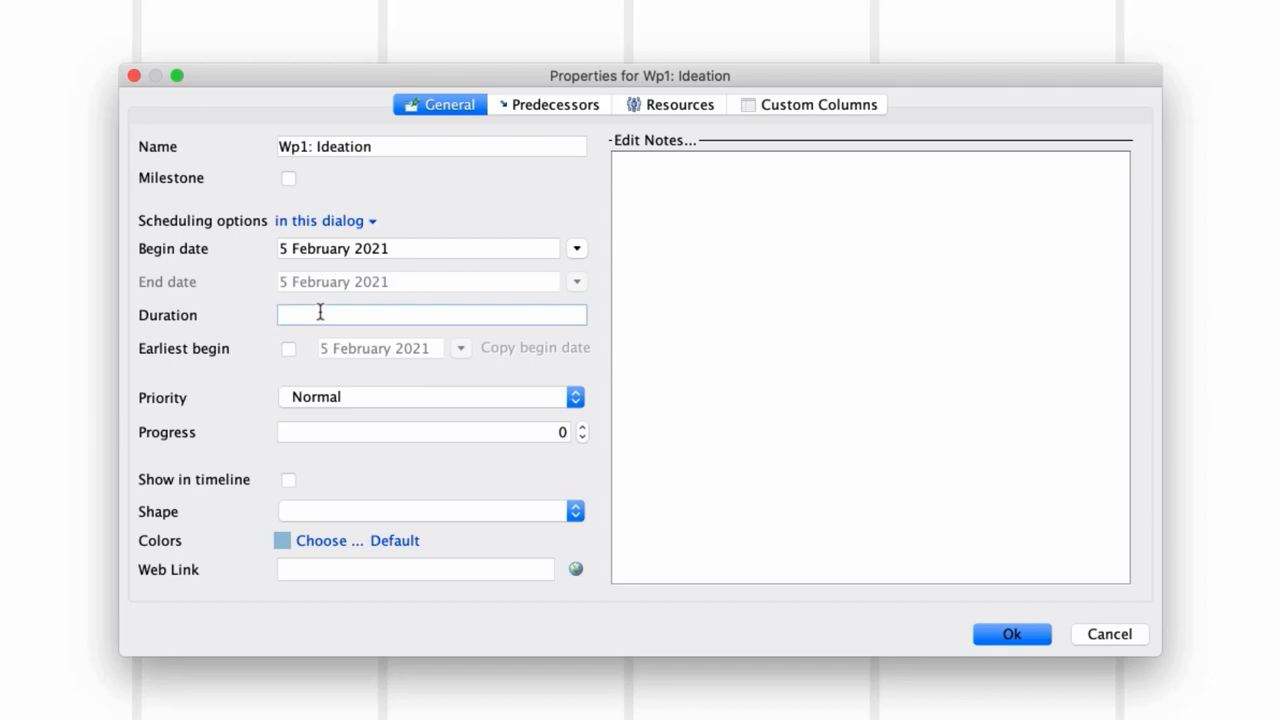
text(7)
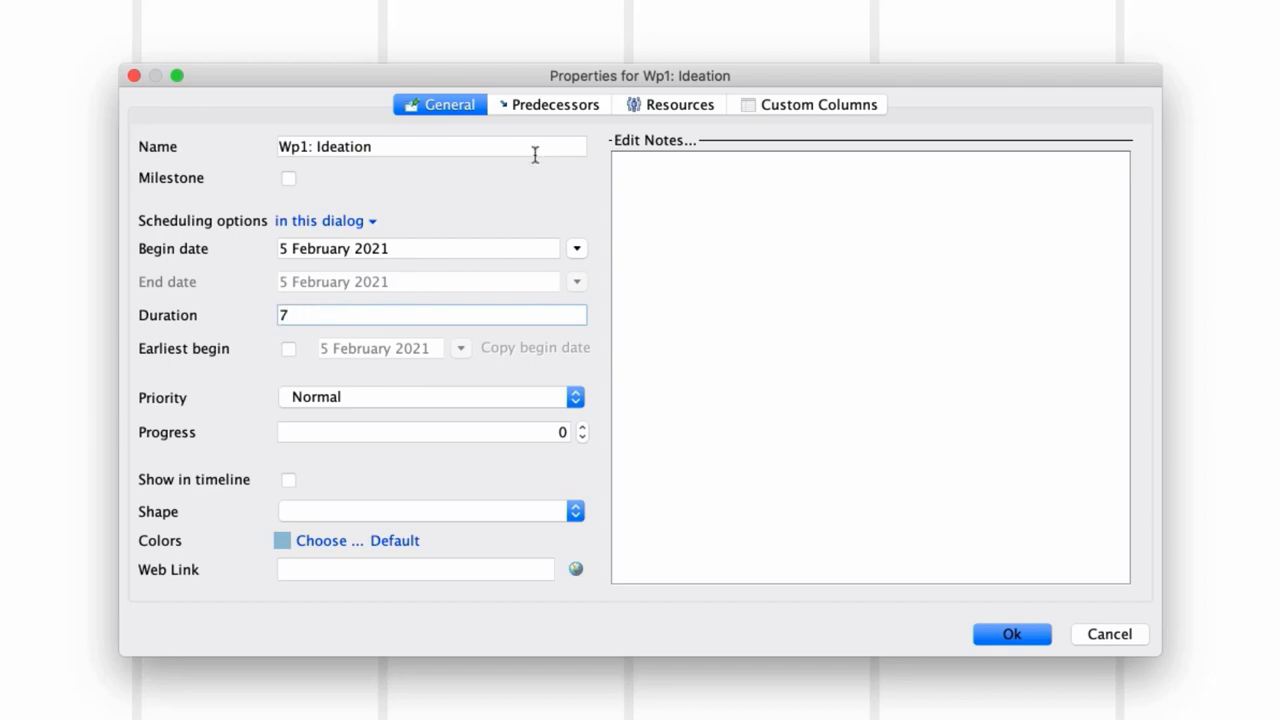
mouse_move(654, 108)
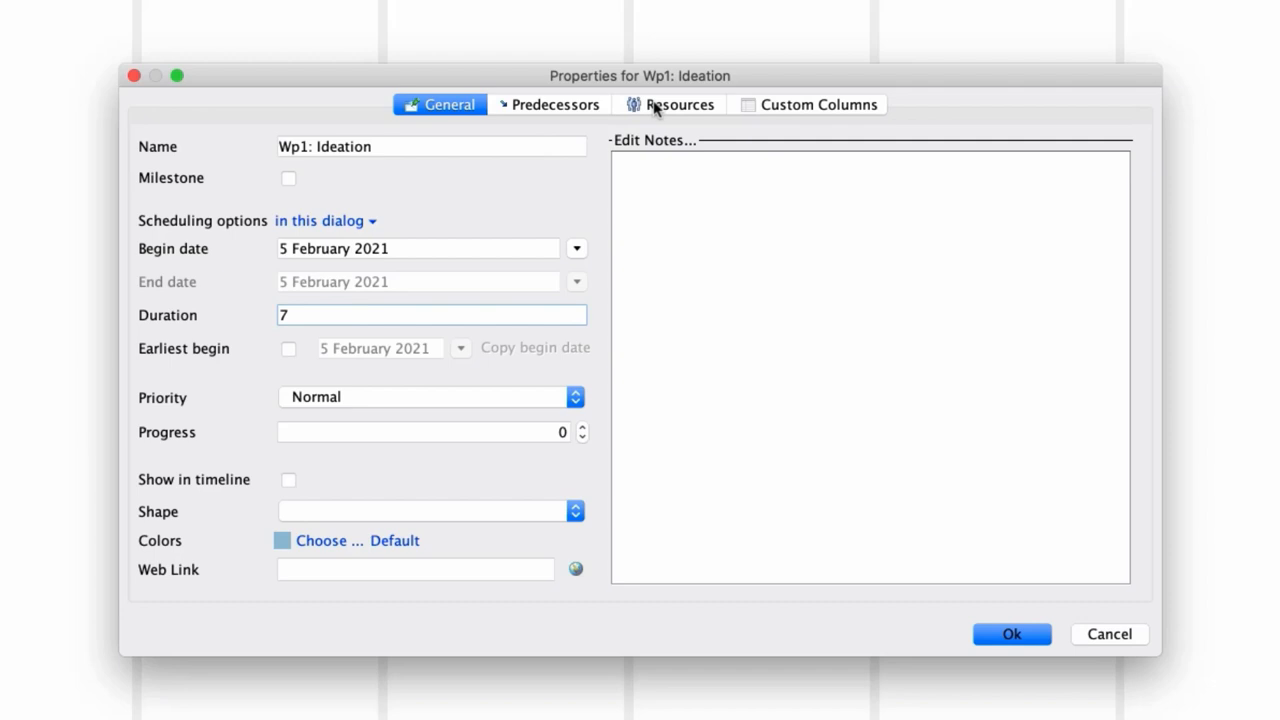
click(679, 104)
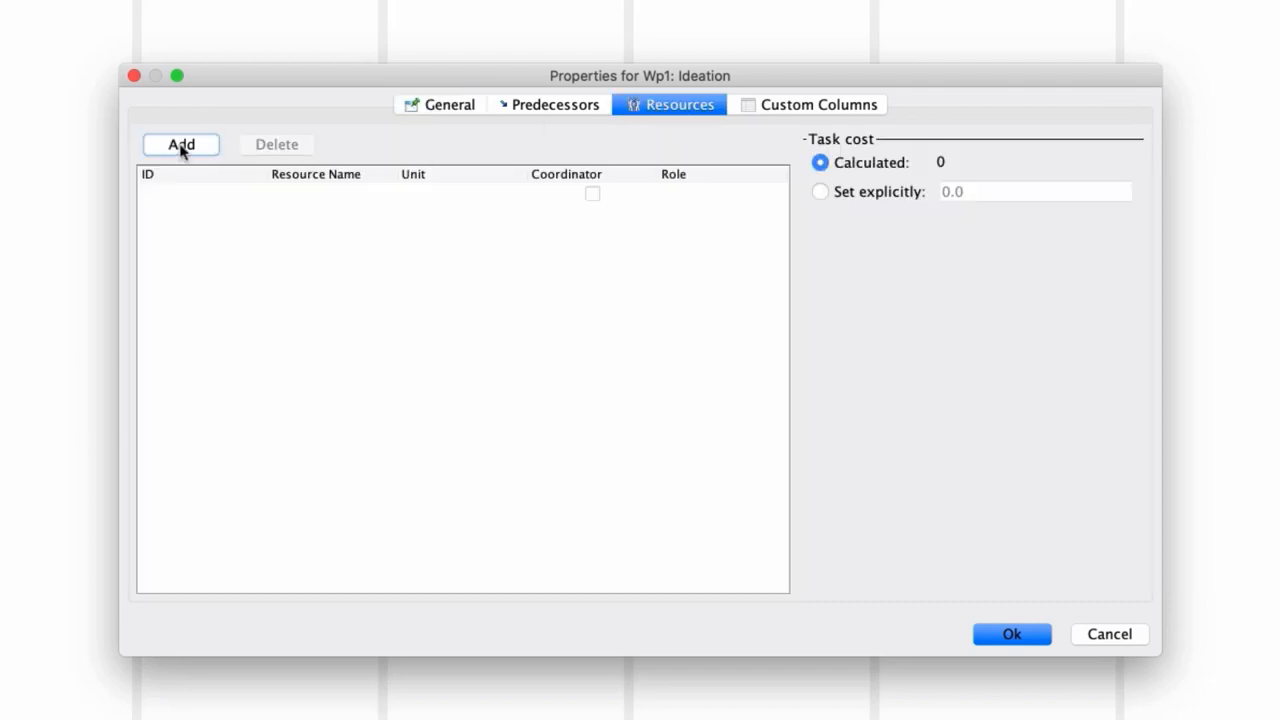
click(181, 144)
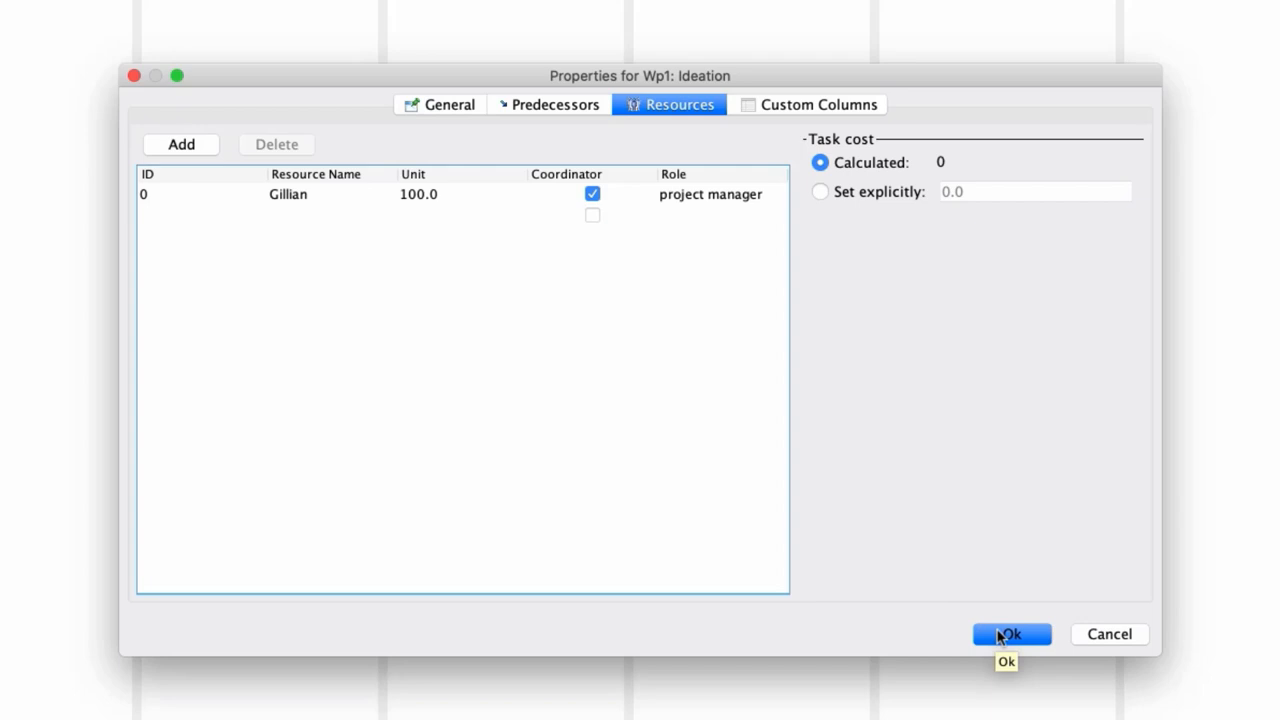
click(1011, 634)
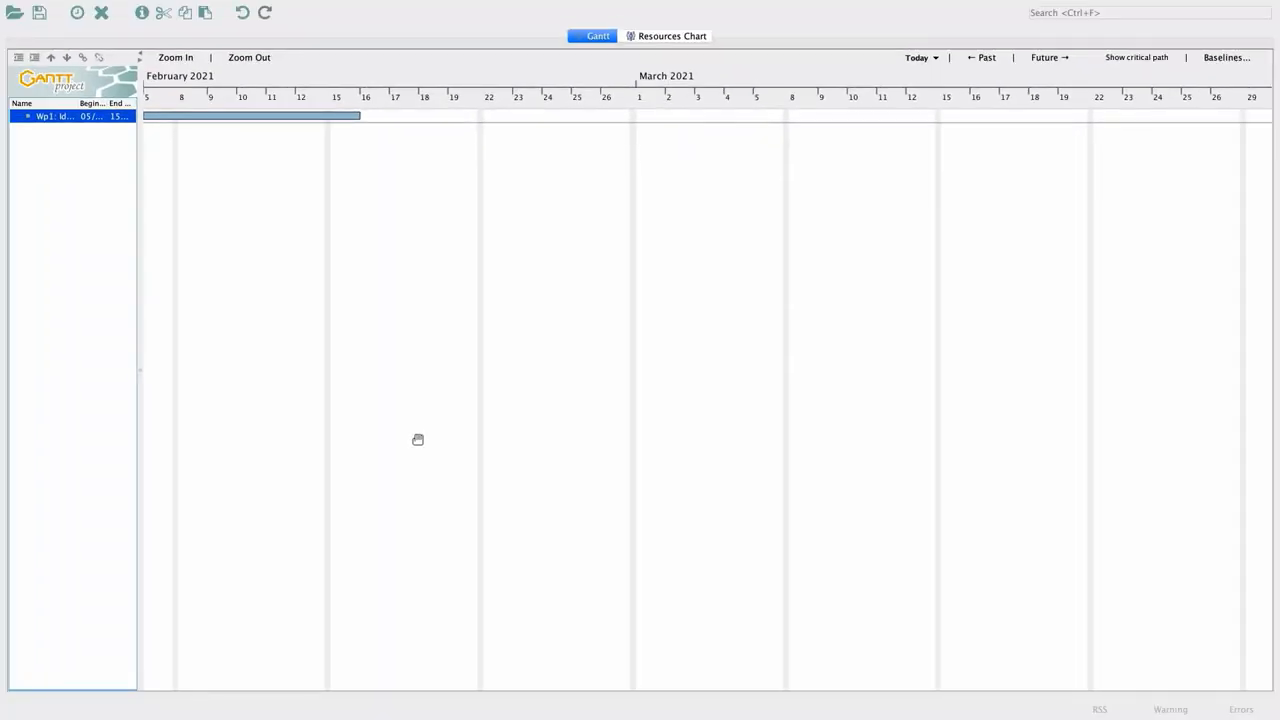
mouse_move(153, 136)
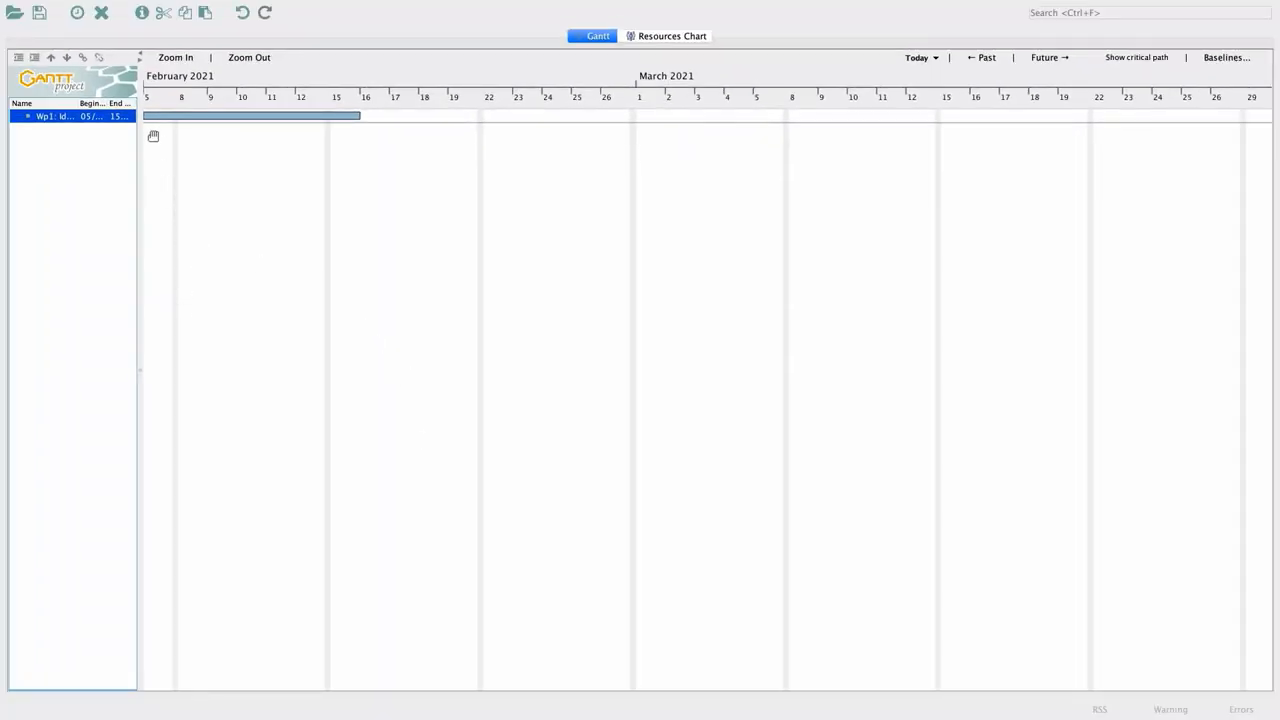
mouse_move(173, 152)
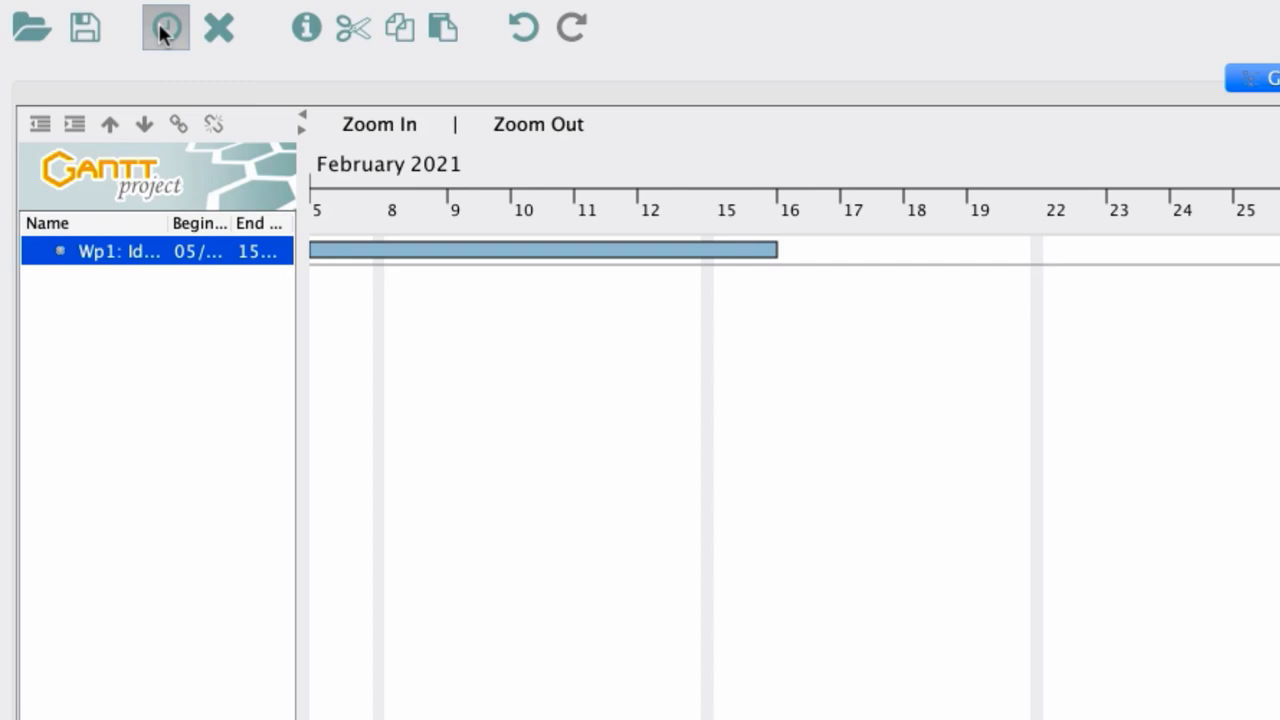
- Add a second task named 'Wp2: write Plan' below Wp1
click(166, 27)
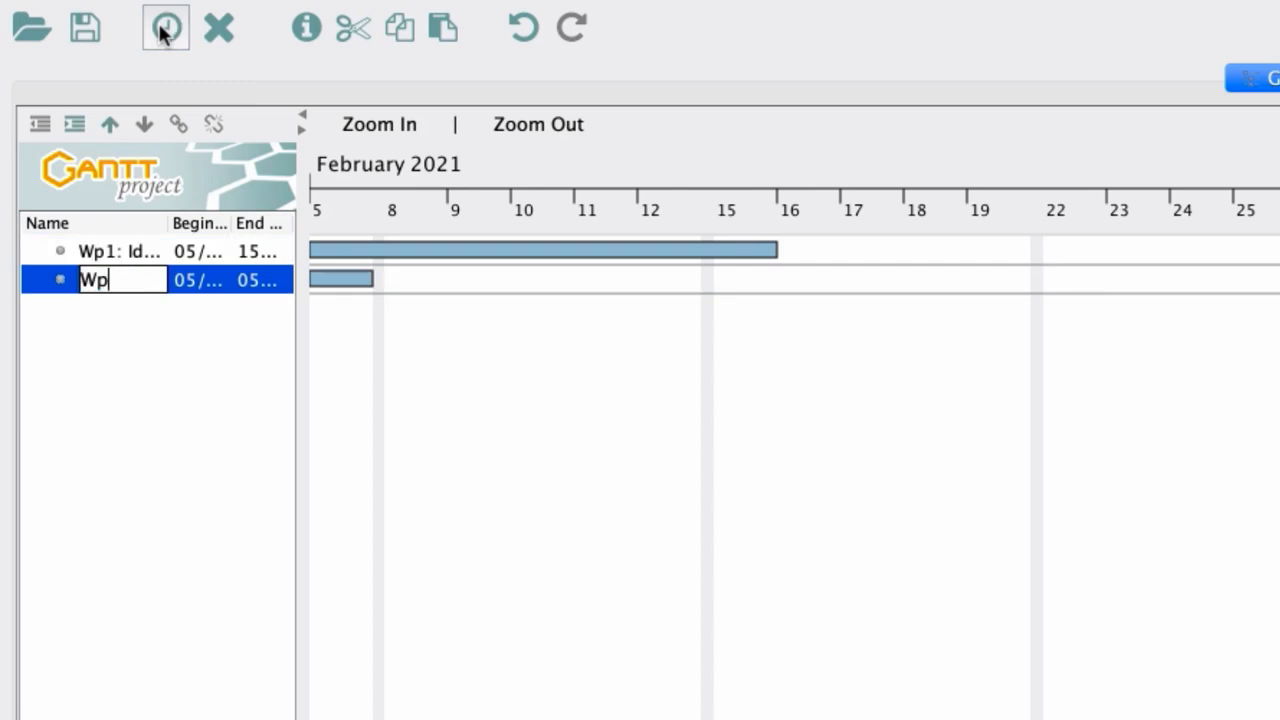
text(2: wr...)
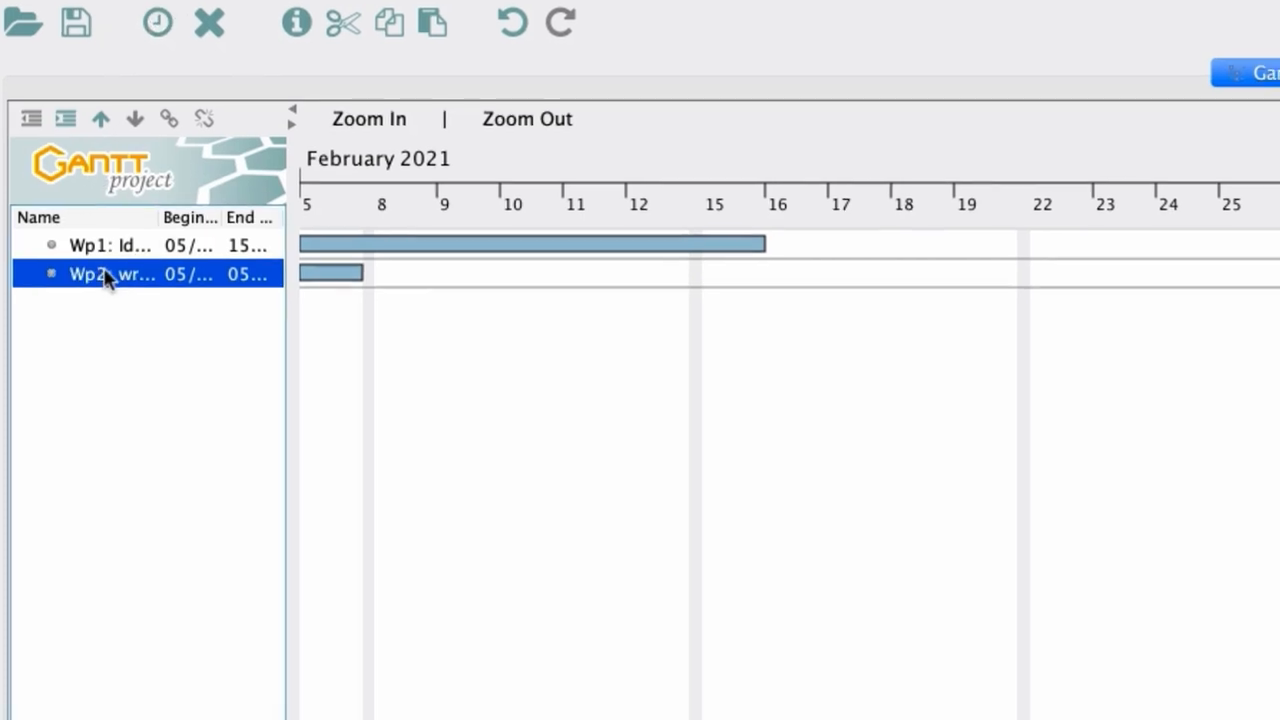
- Give Wp2 a 28-day duration with Wp1 as its finish-to-start predecessor
double_click(108, 274)
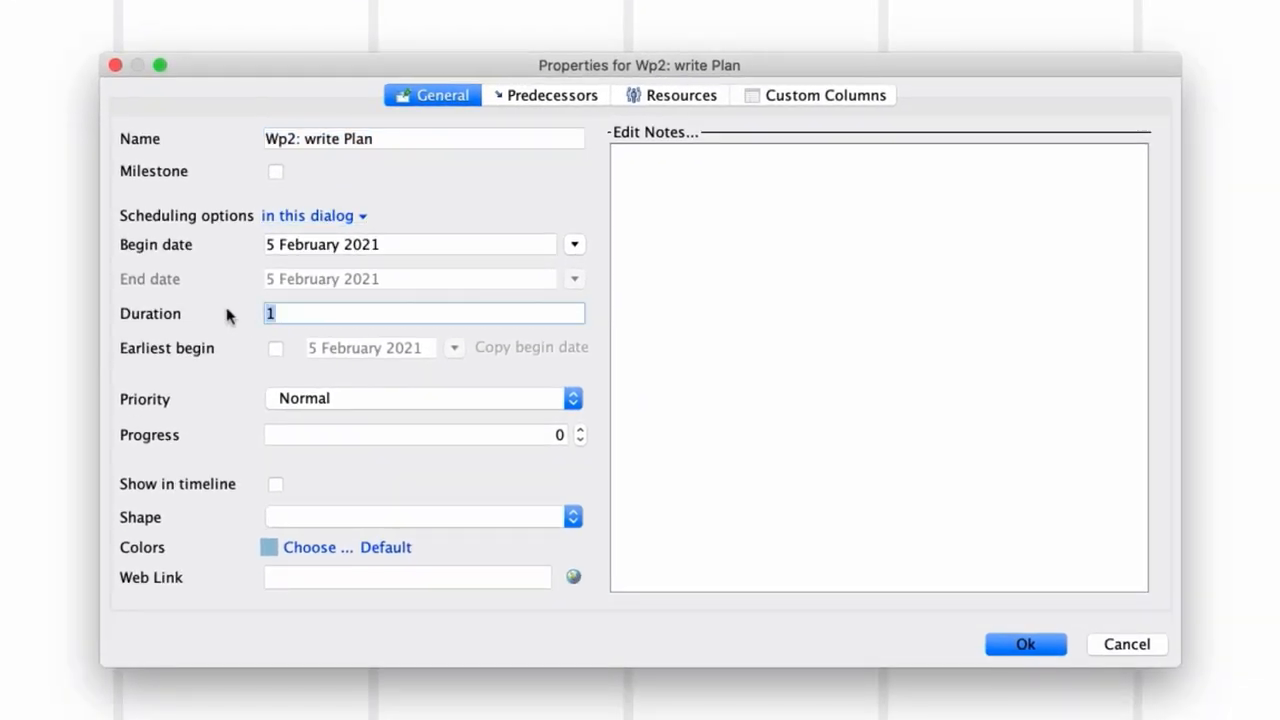
text(28)
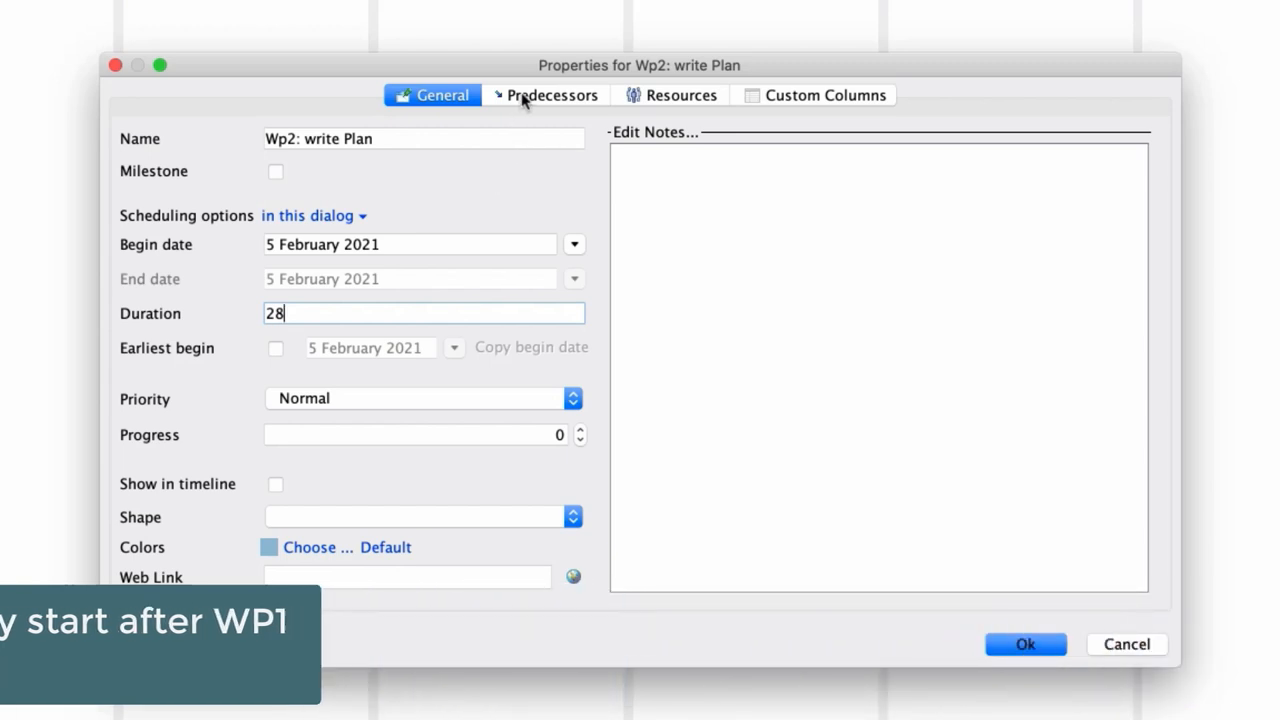
click(546, 95)
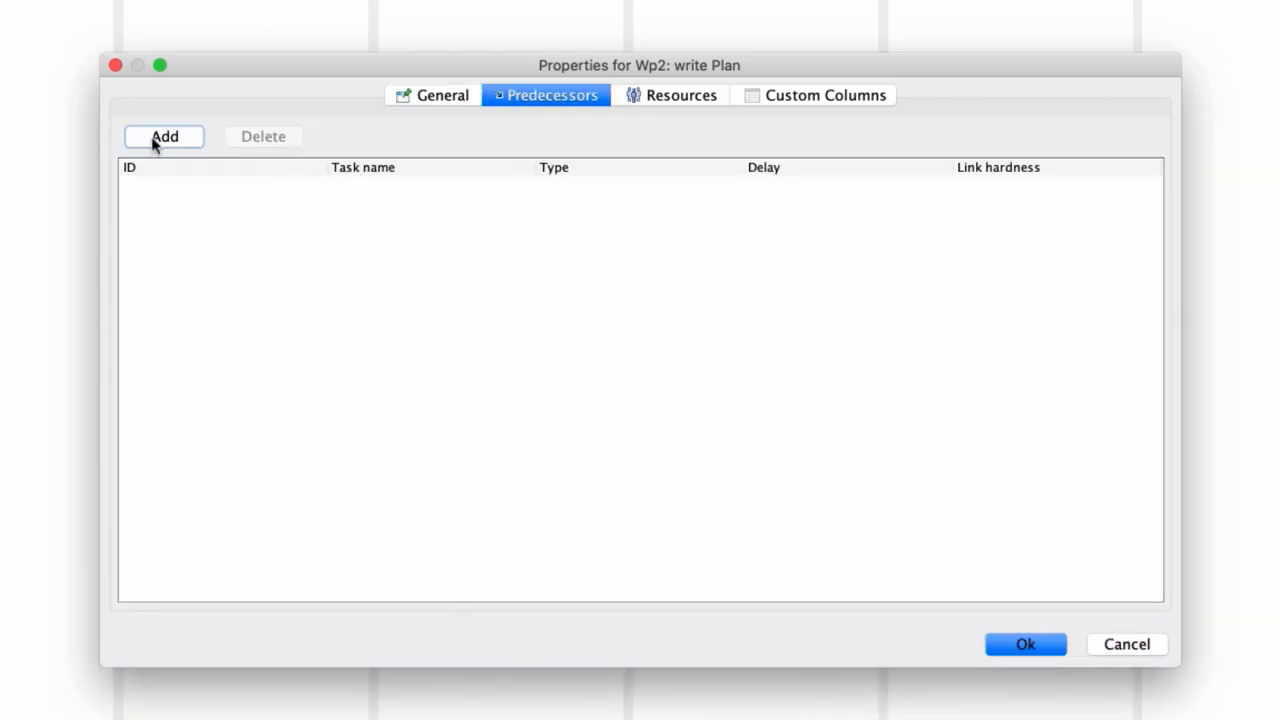
click(163, 136)
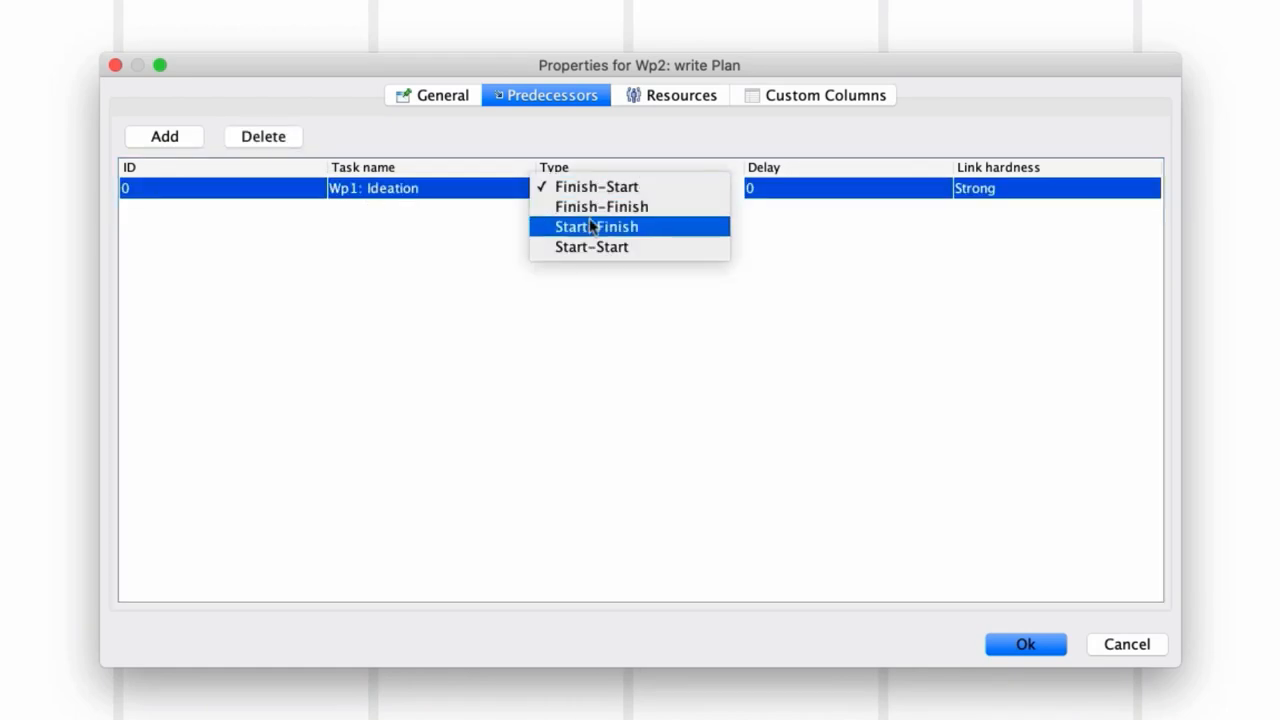
mouse_move(595, 186)
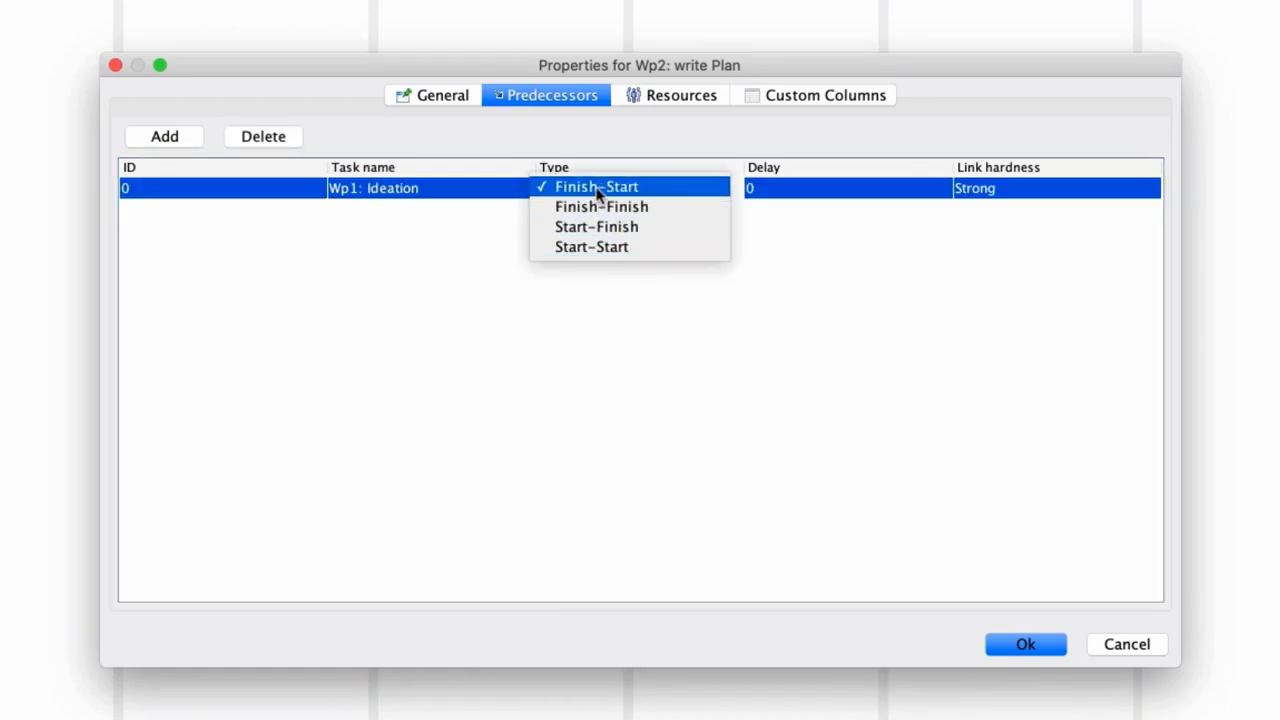
click(595, 187)
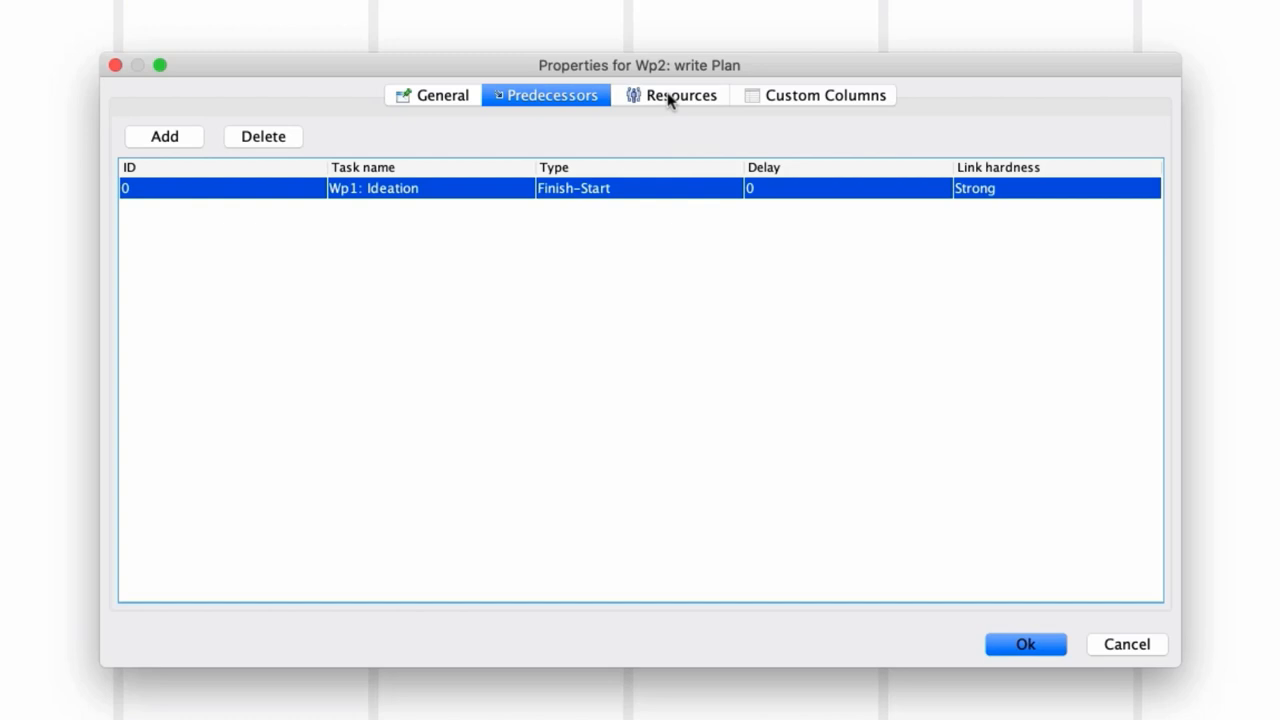
- Assign the team member as a resource on Wp2 and confirm
click(681, 95)
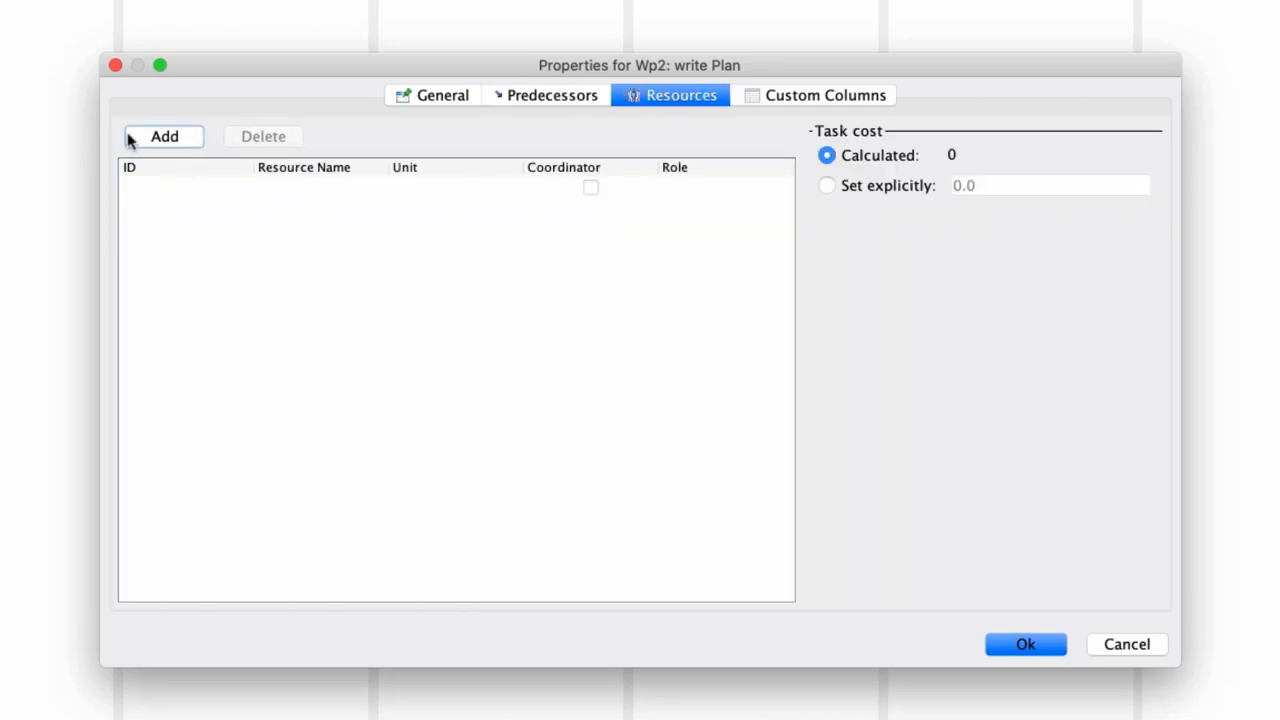
click(163, 136)
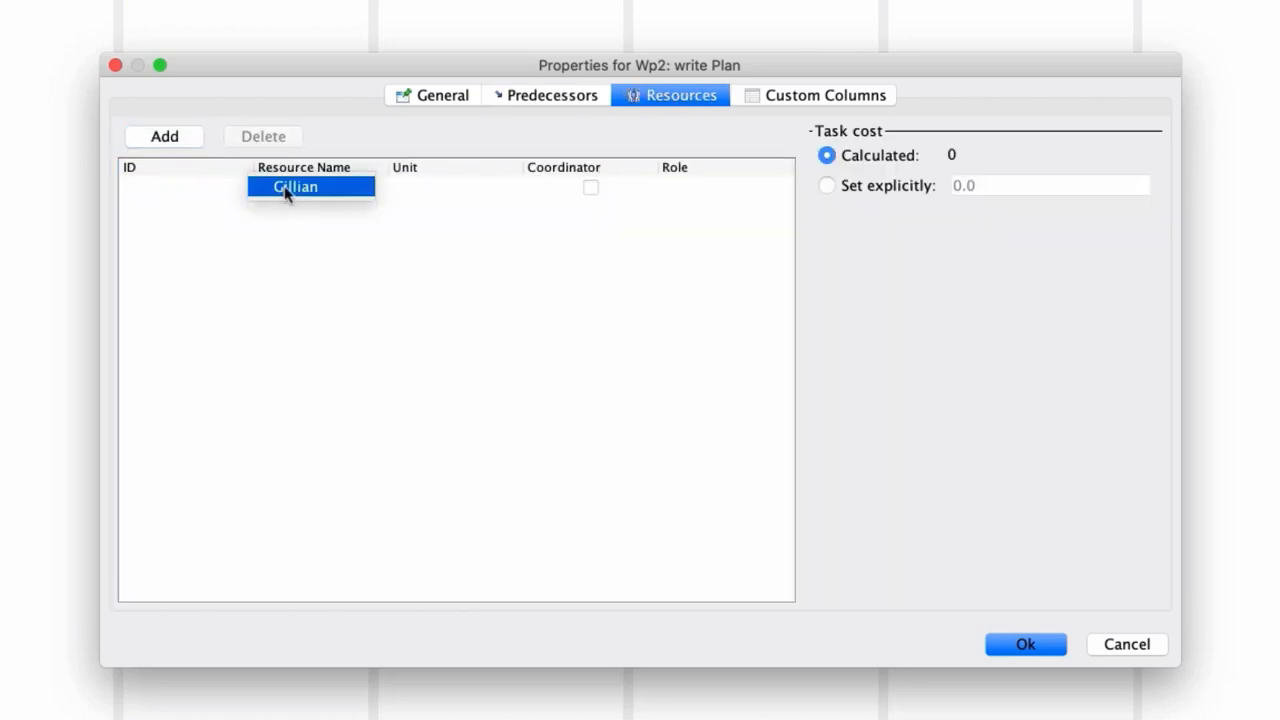
click(1025, 644)
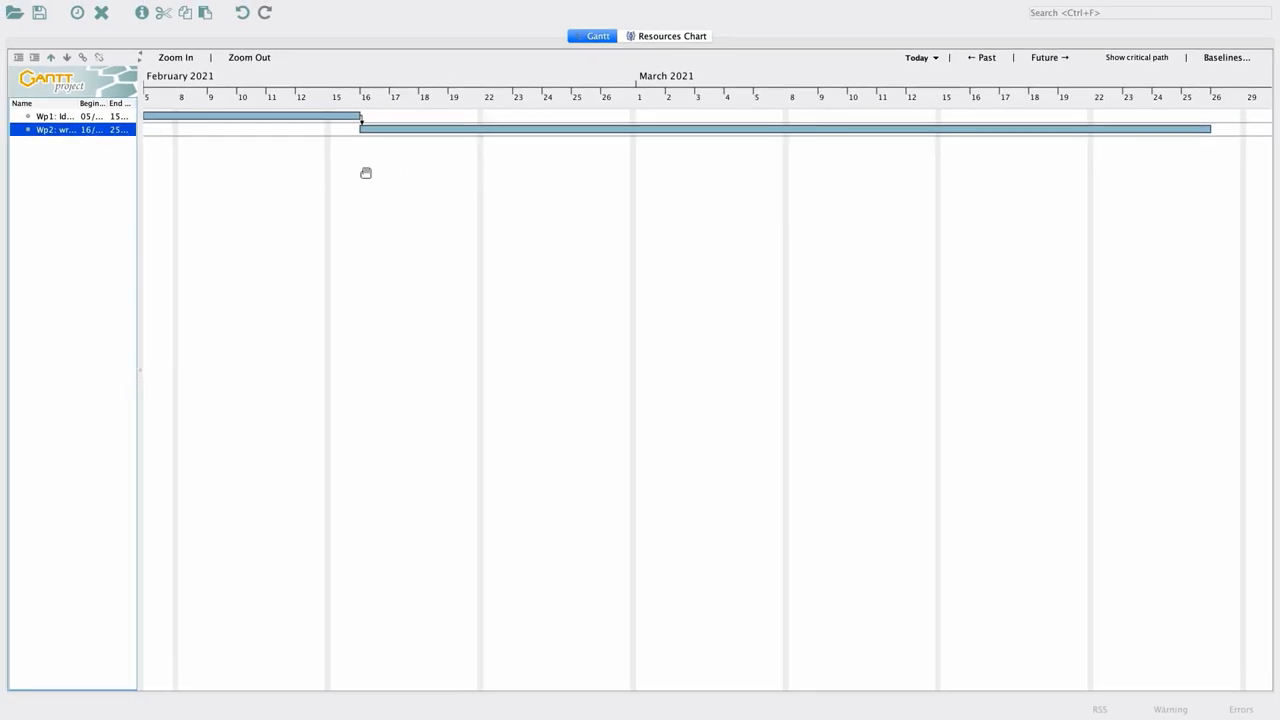
mouse_move(358, 156)
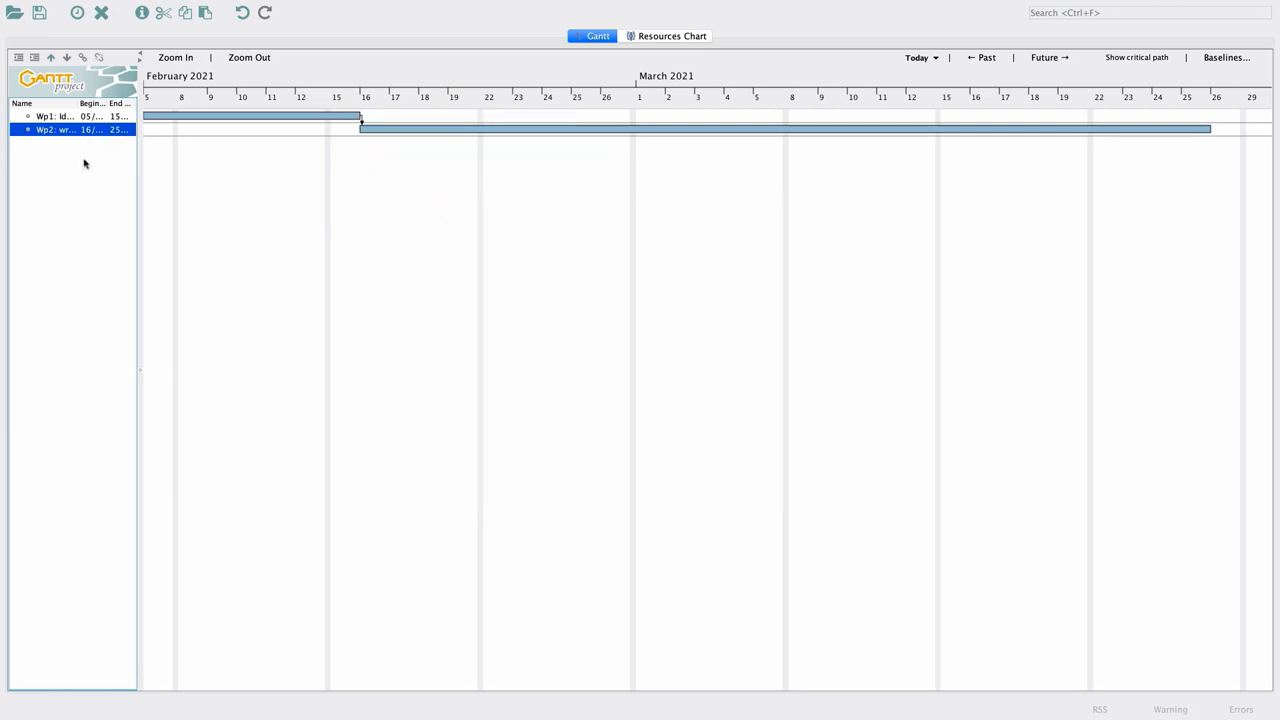
mouse_move(77, 12)
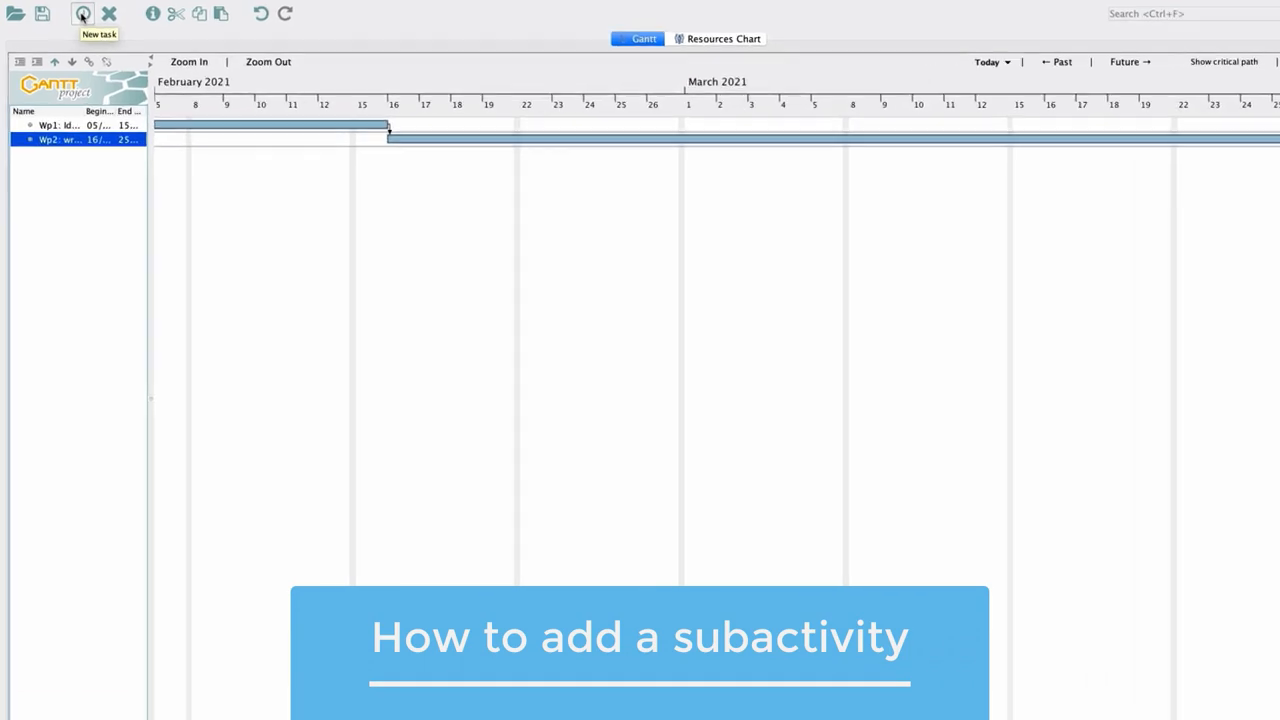
- Add tasks 2.1 Research Questions, 2.2 Research Design and 2.3 Planning below Wp2
click(82, 13)
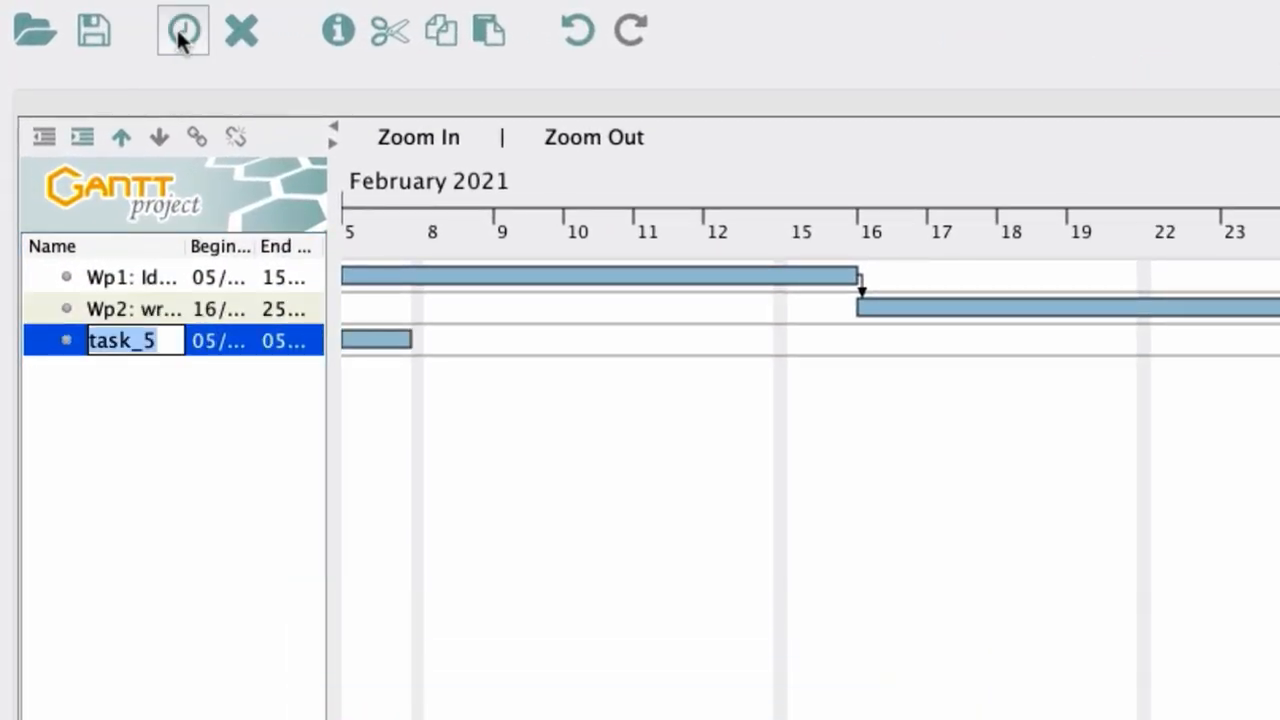
text(2.1 Res...)
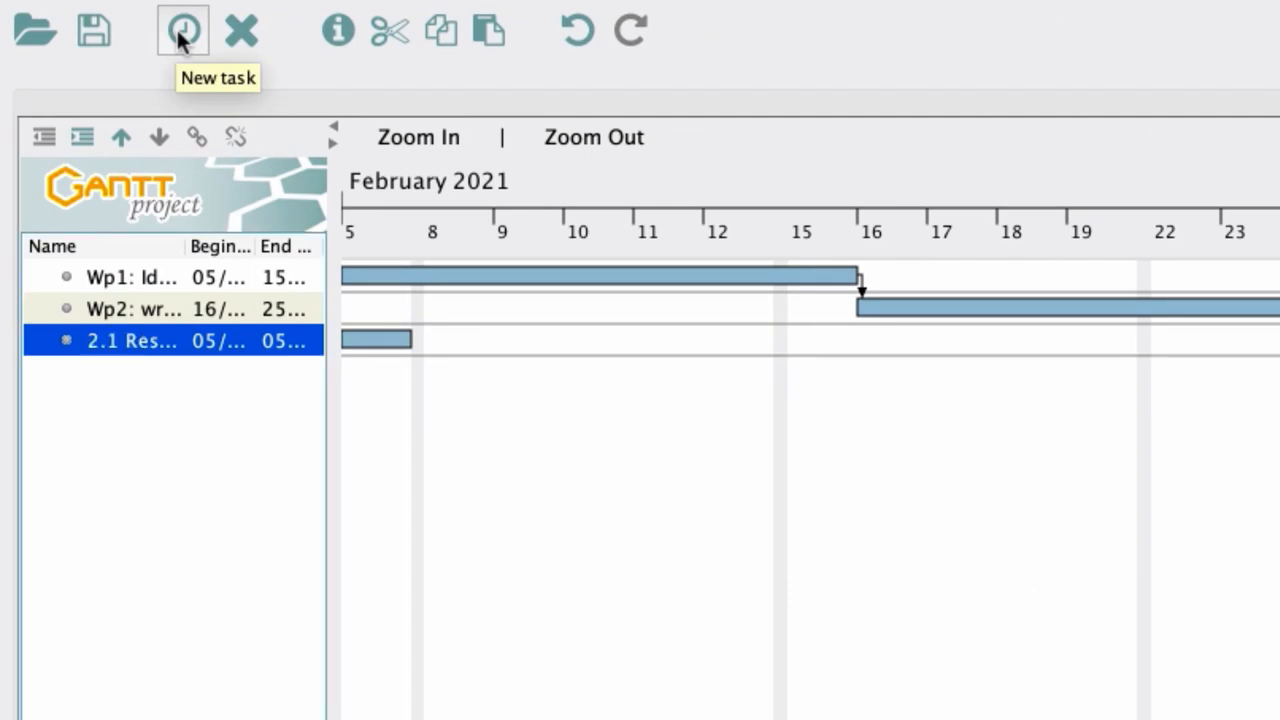
click(182, 30)
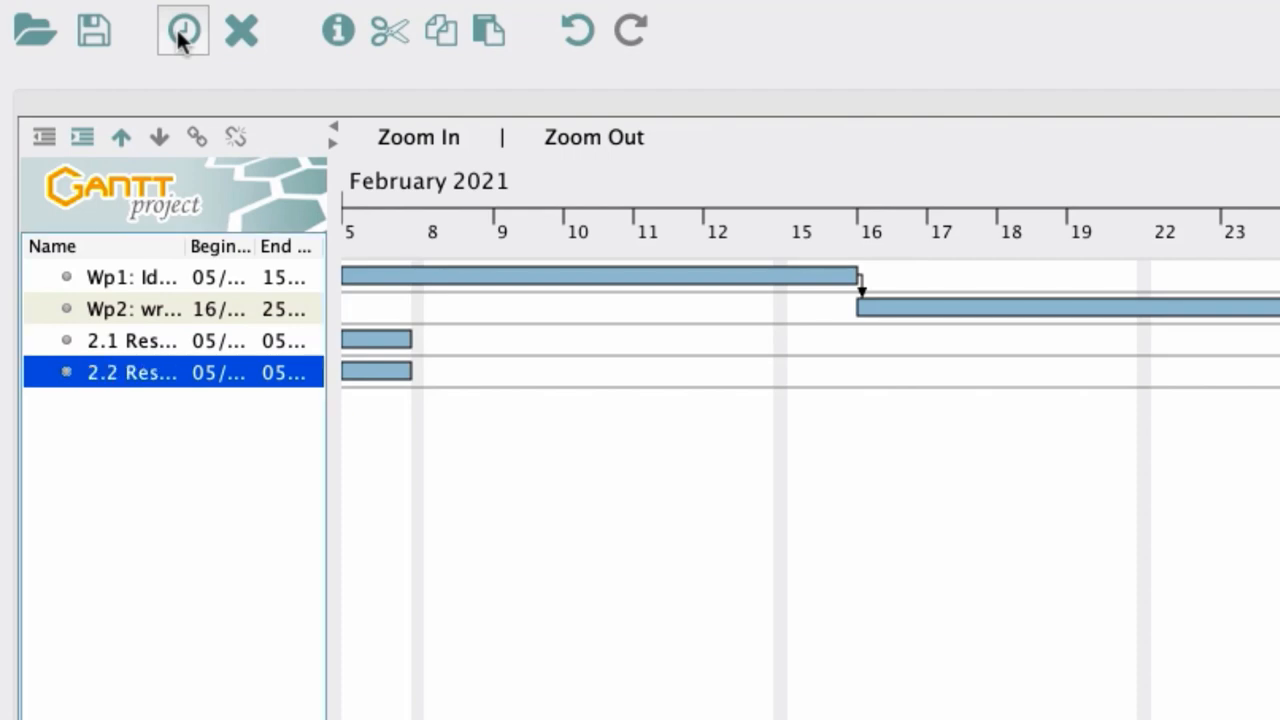
click(182, 30)
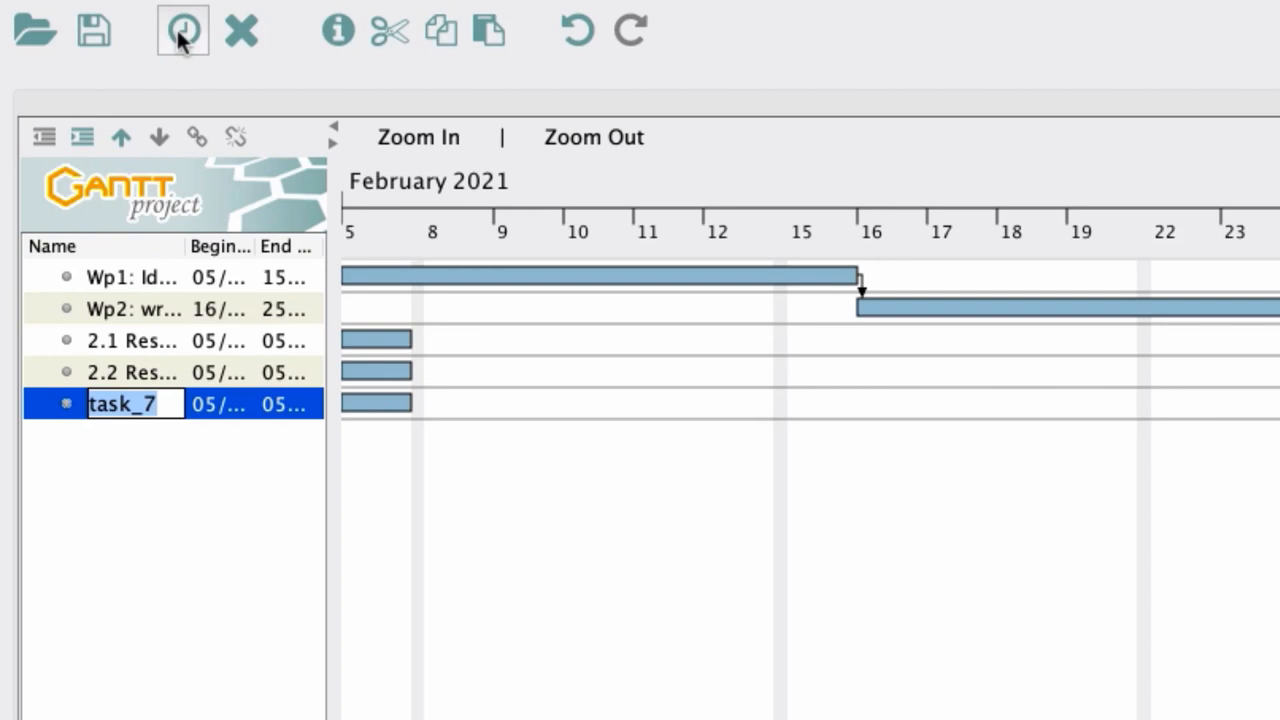
text(3 Planning)
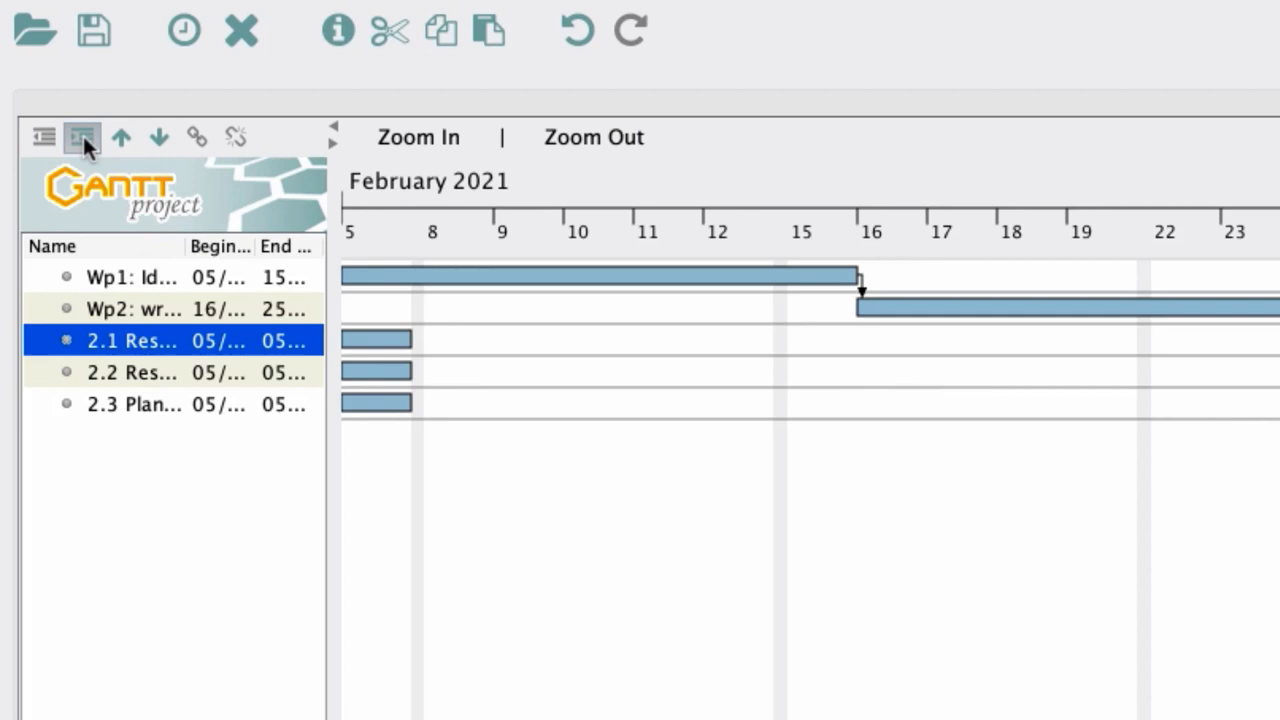
- Indent tasks 2.1, 2.2 and 2.3 under Wp2
click(81, 137)
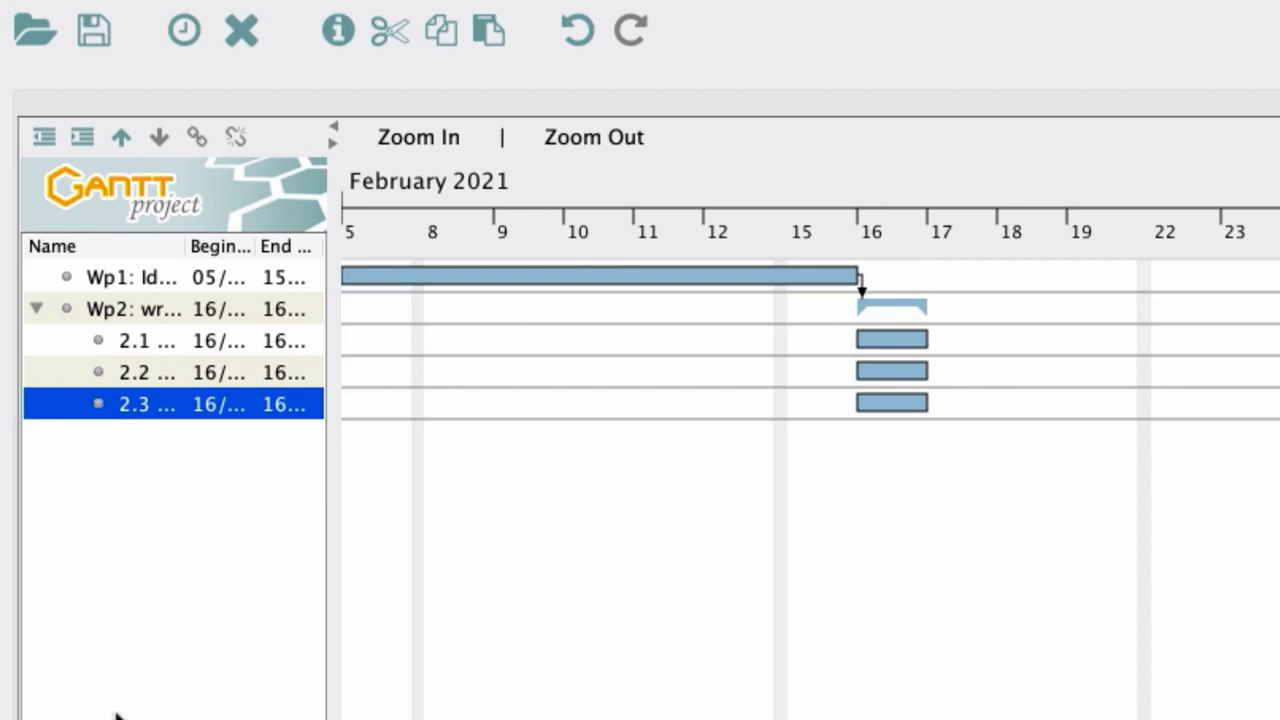
mouse_move(155, 345)
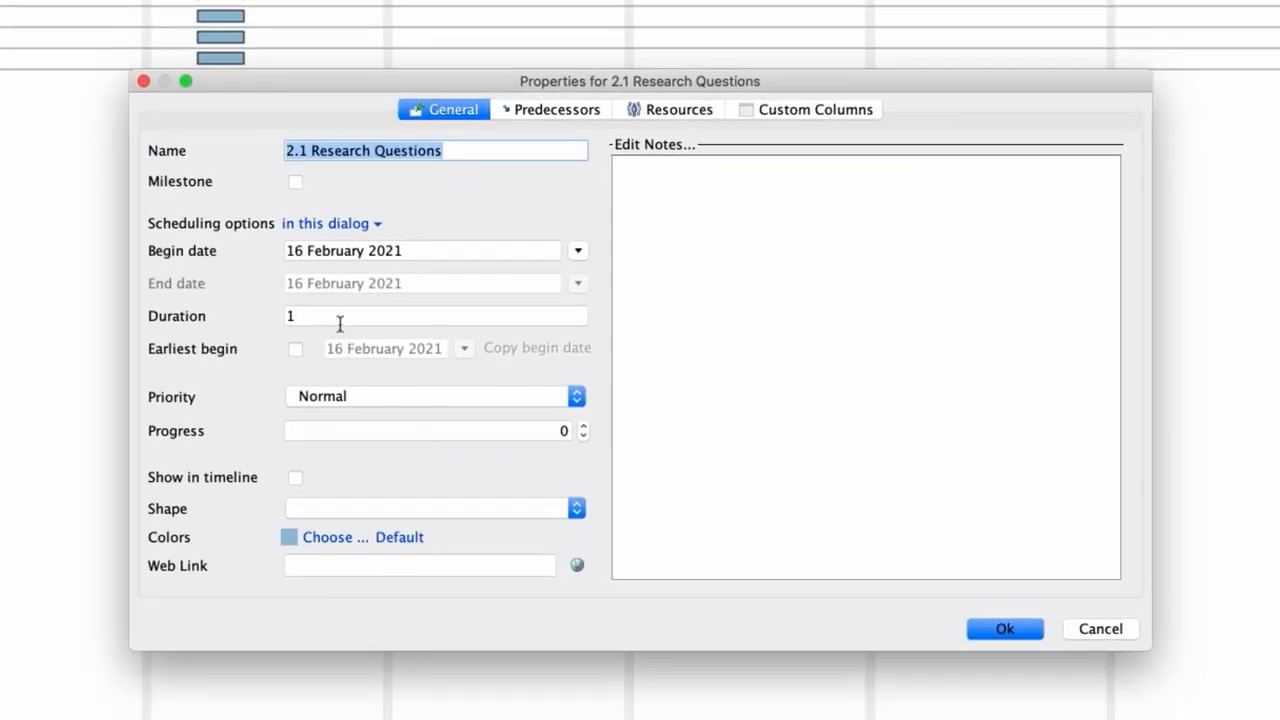
- Give 2.1 and 2.2 ten-day durations and make 2.1 the predecessor of 2.2
text(0)
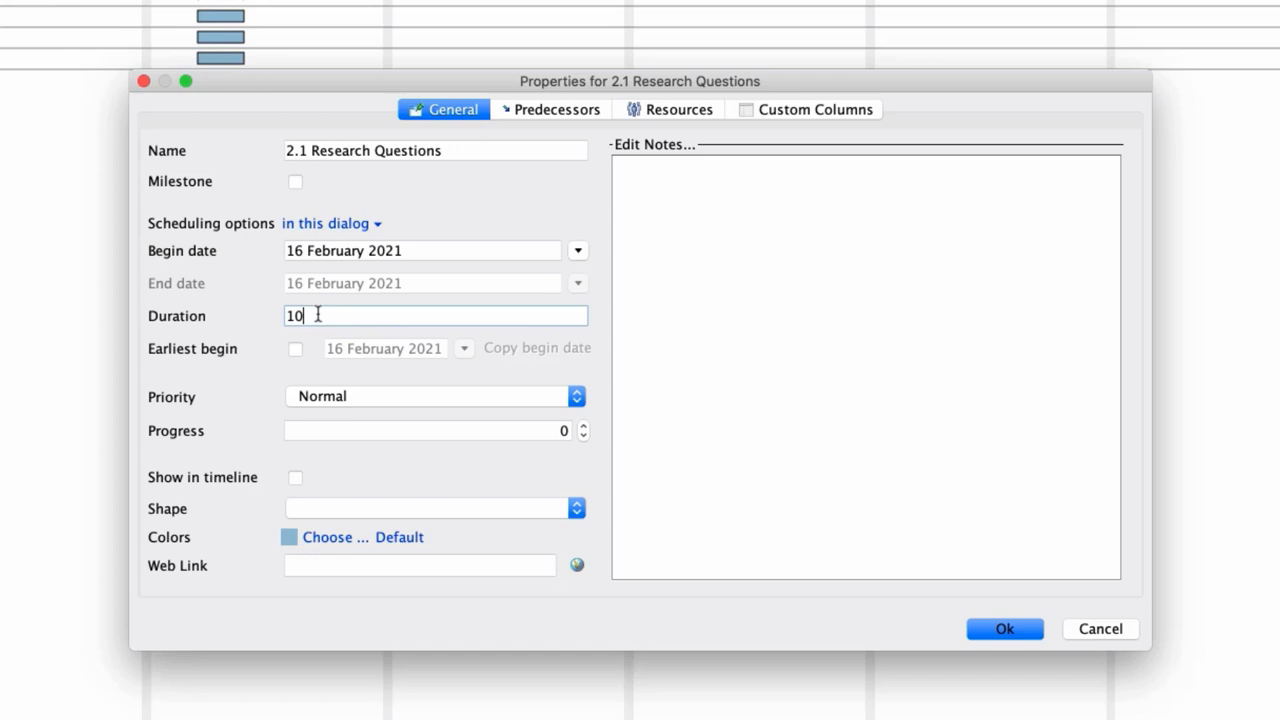
mouse_move(712, 379)
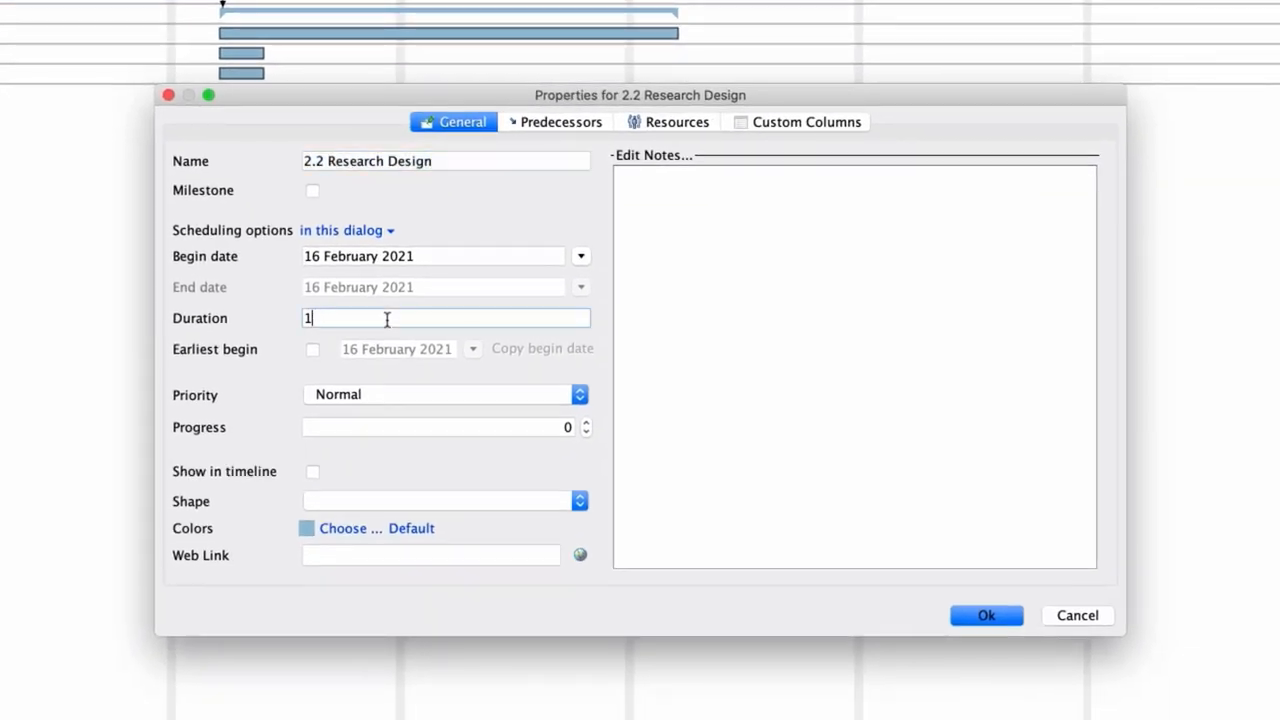
text(0)
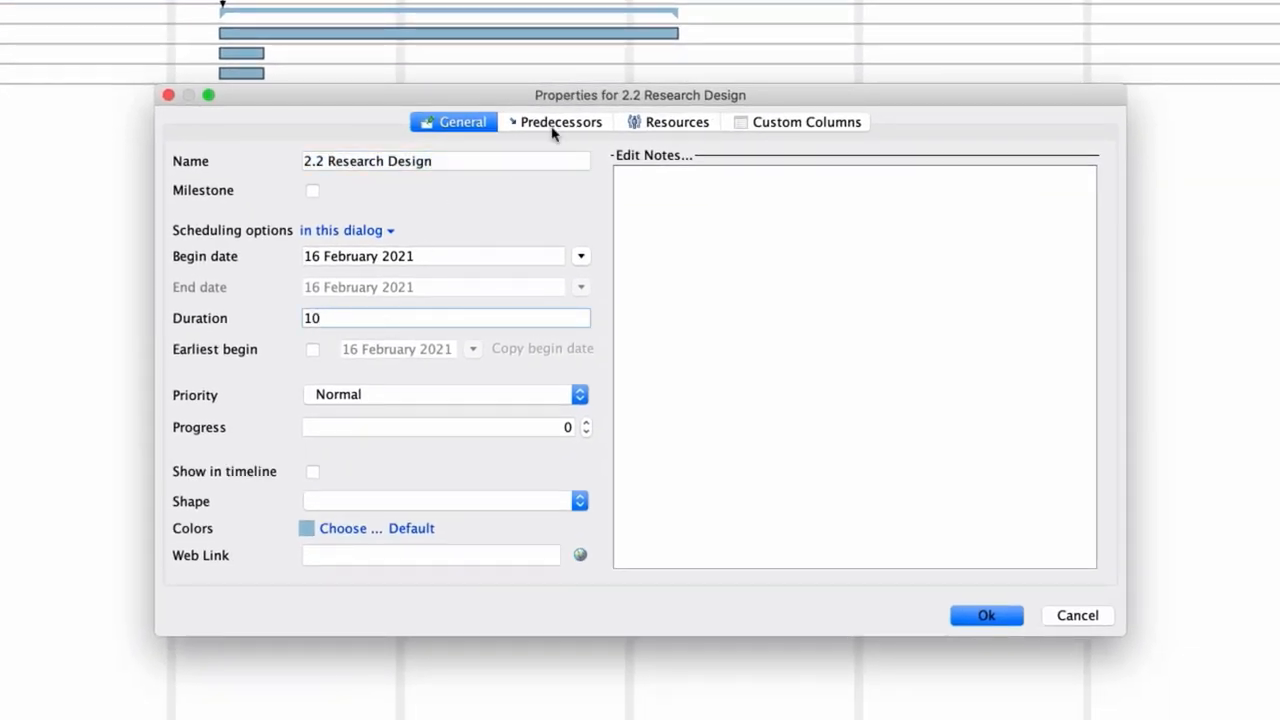
click(557, 121)
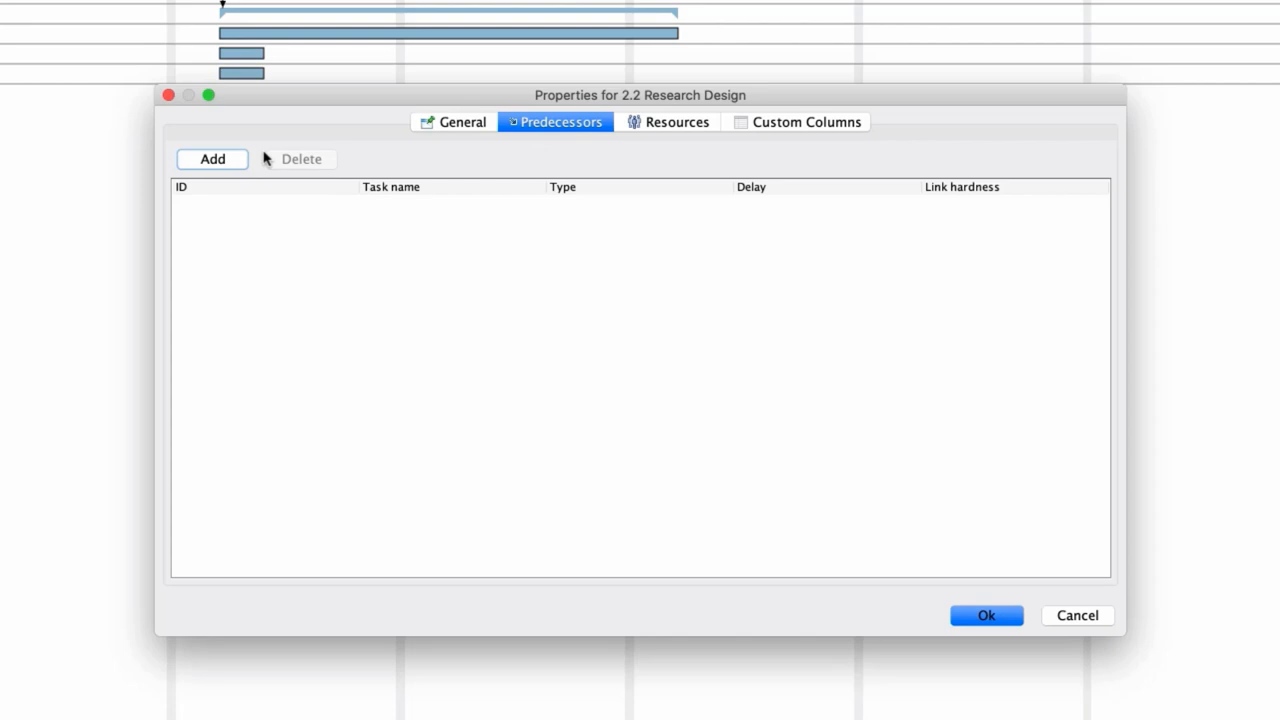
click(212, 159)
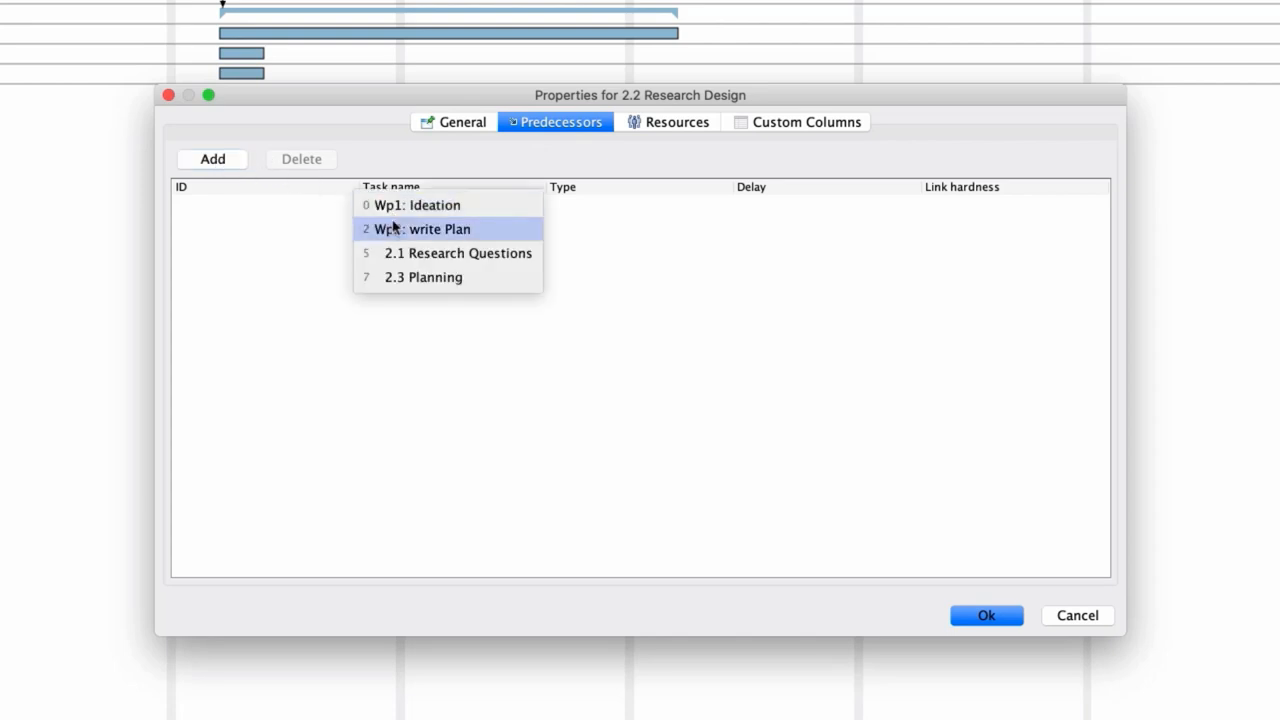
click(457, 253)
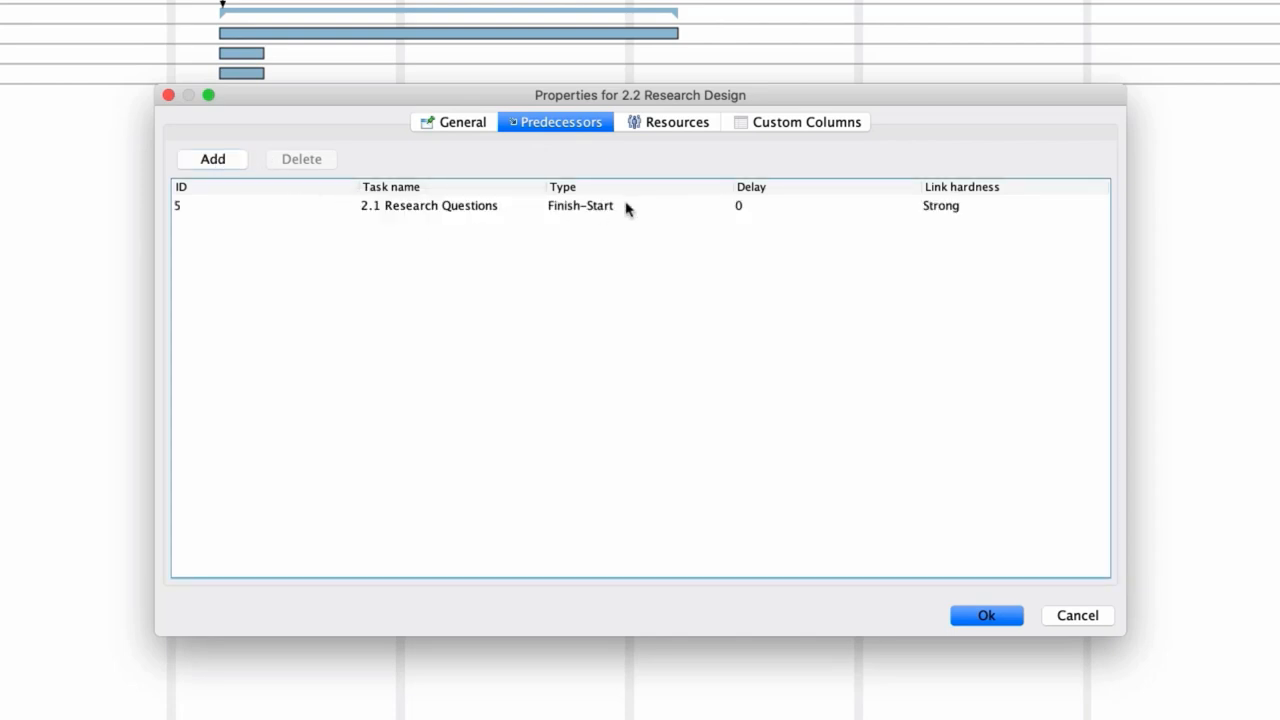
click(986, 615)
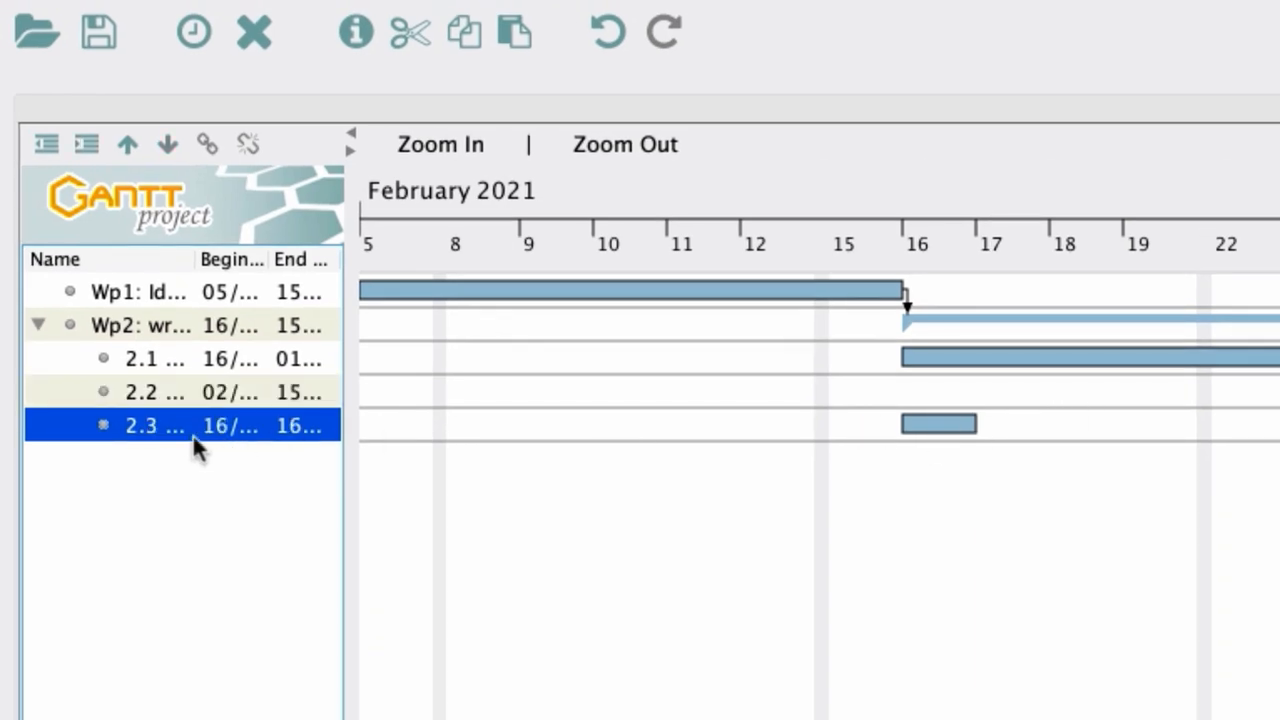
- Set 2.3 Planning to 8 days, following 2.2 Research Design
double_click(155, 425)
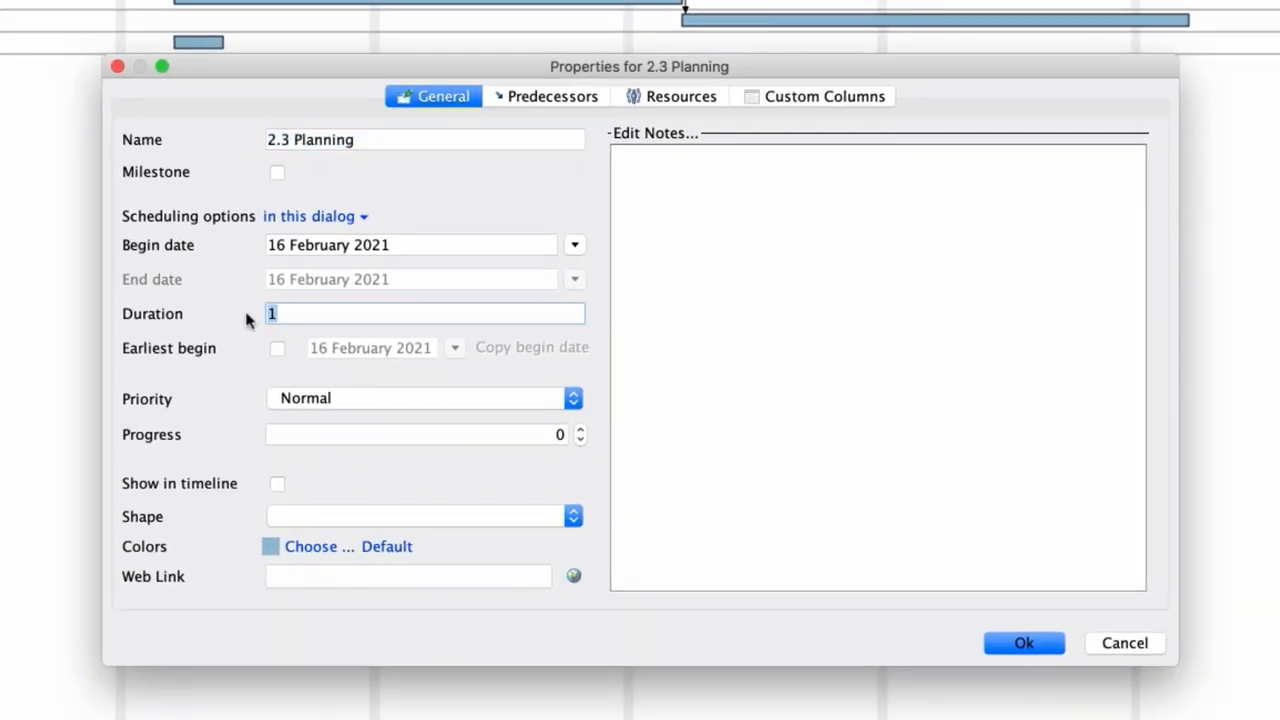
text(8)
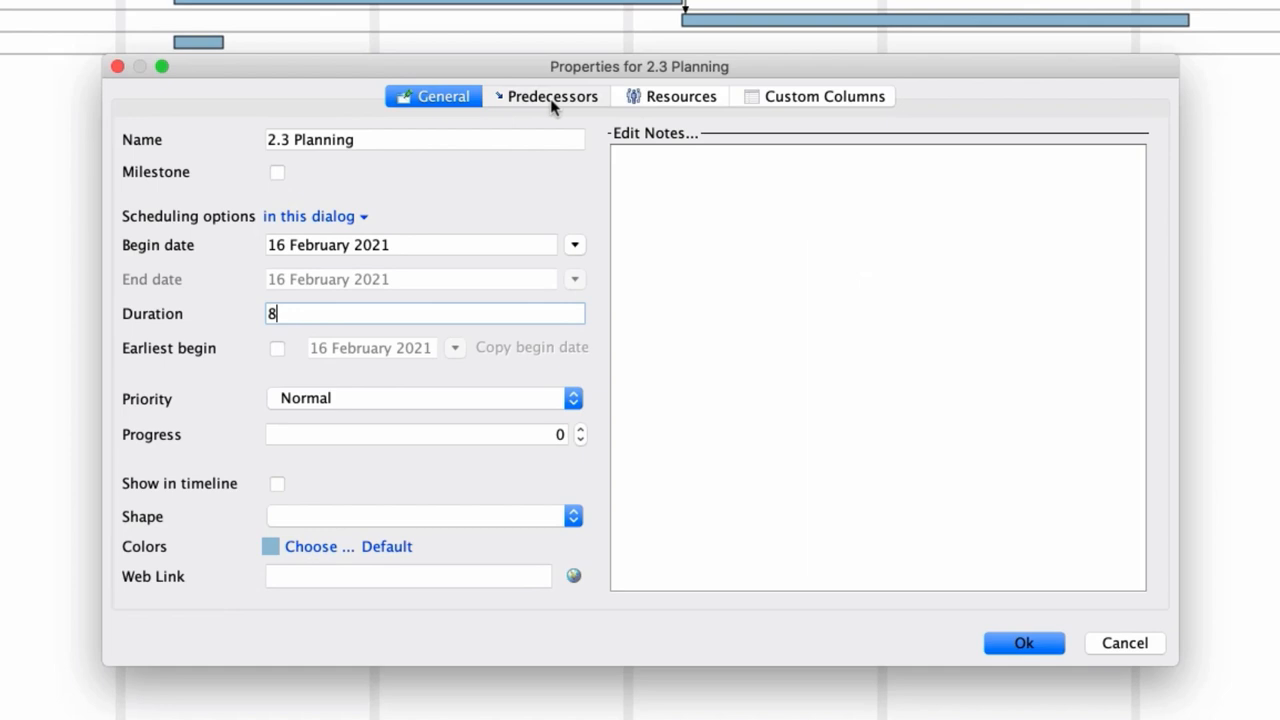
click(546, 95)
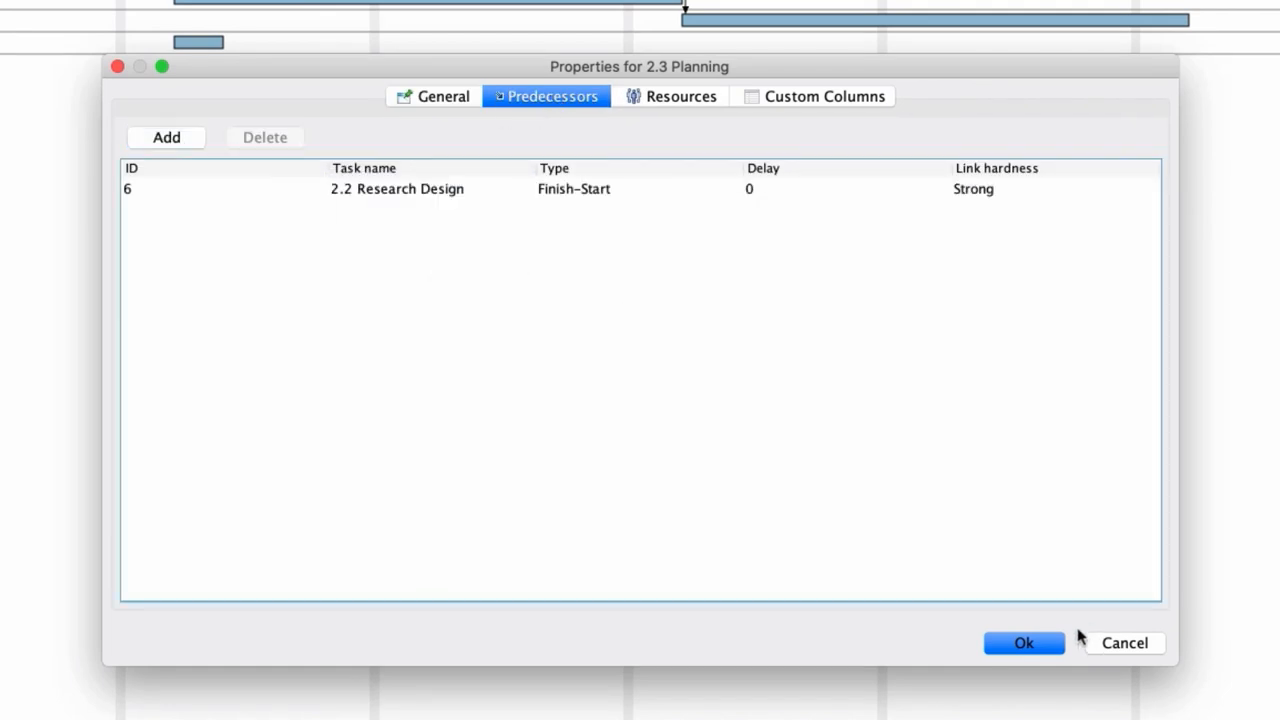
click(1023, 643)
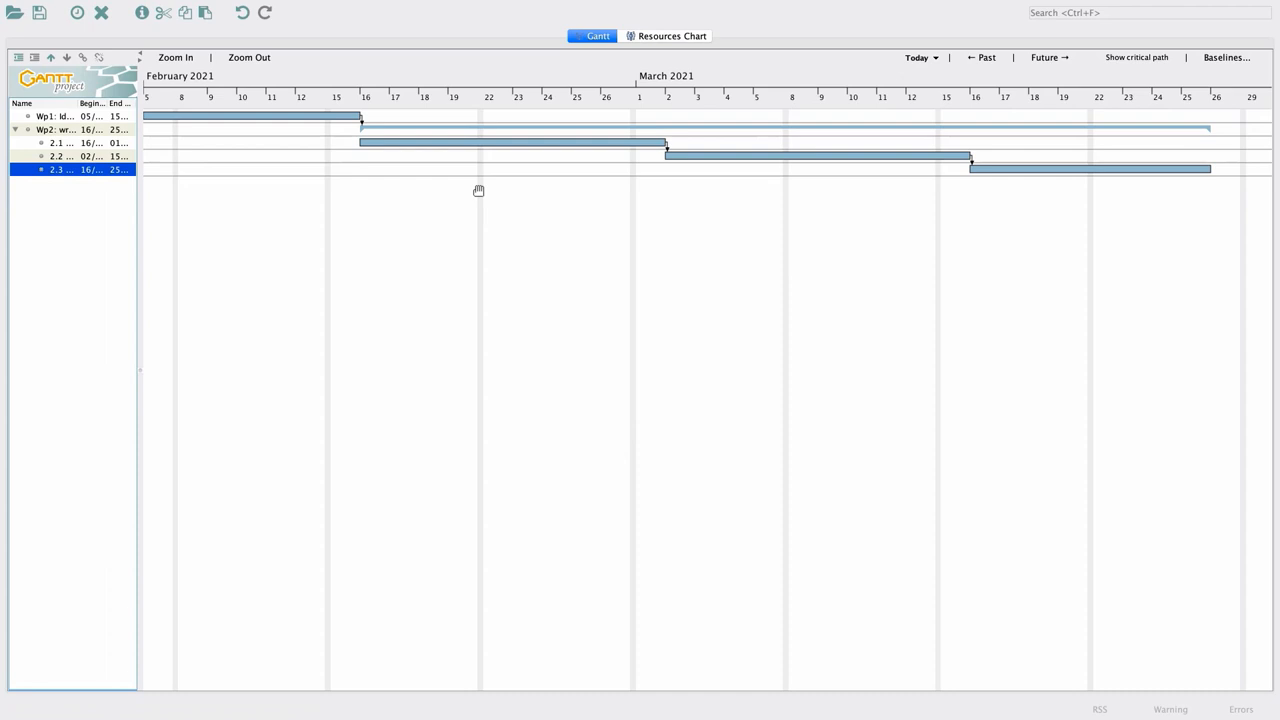
mouse_move(1017, 197)
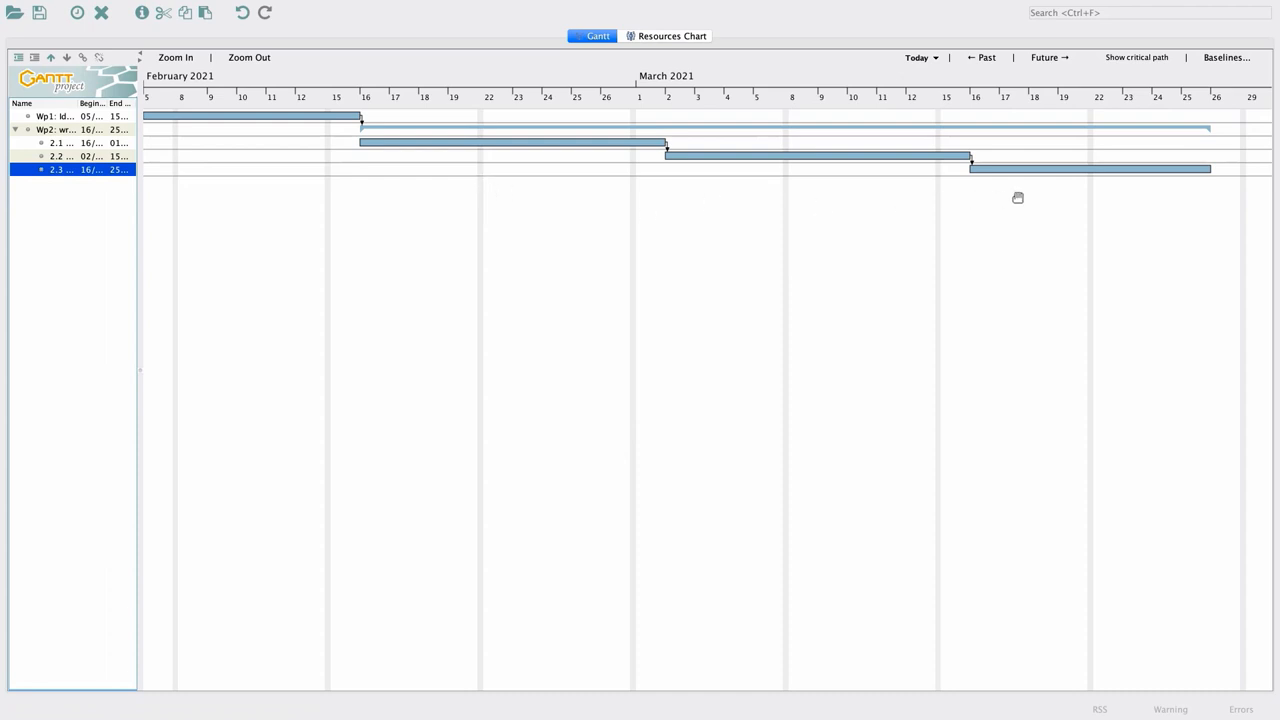
mouse_move(38, 223)
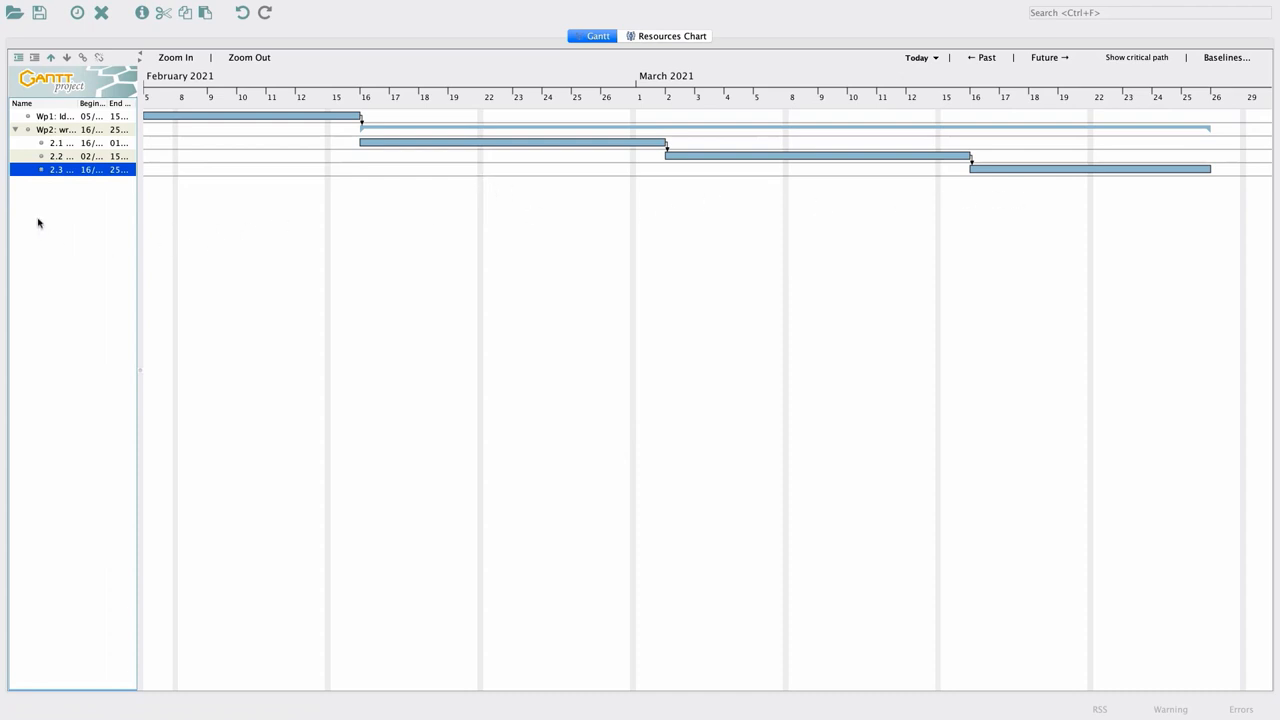
mouse_move(249, 57)
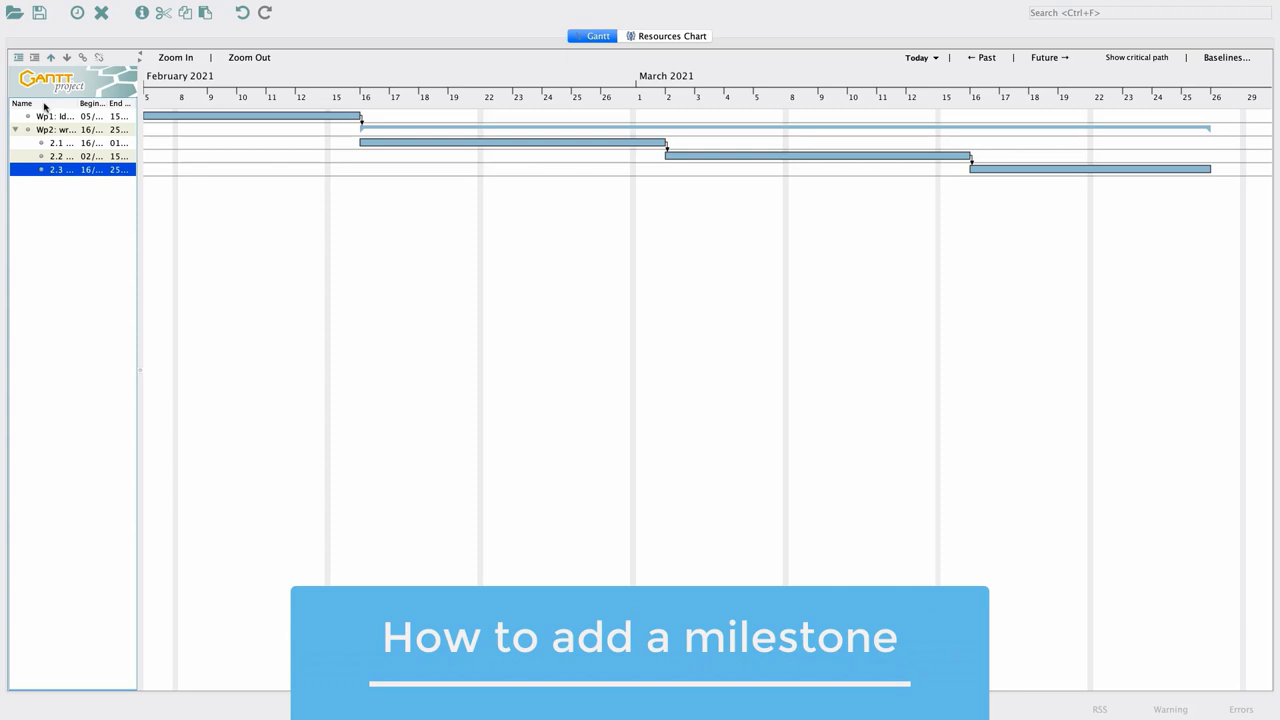
mouse_move(77, 12)
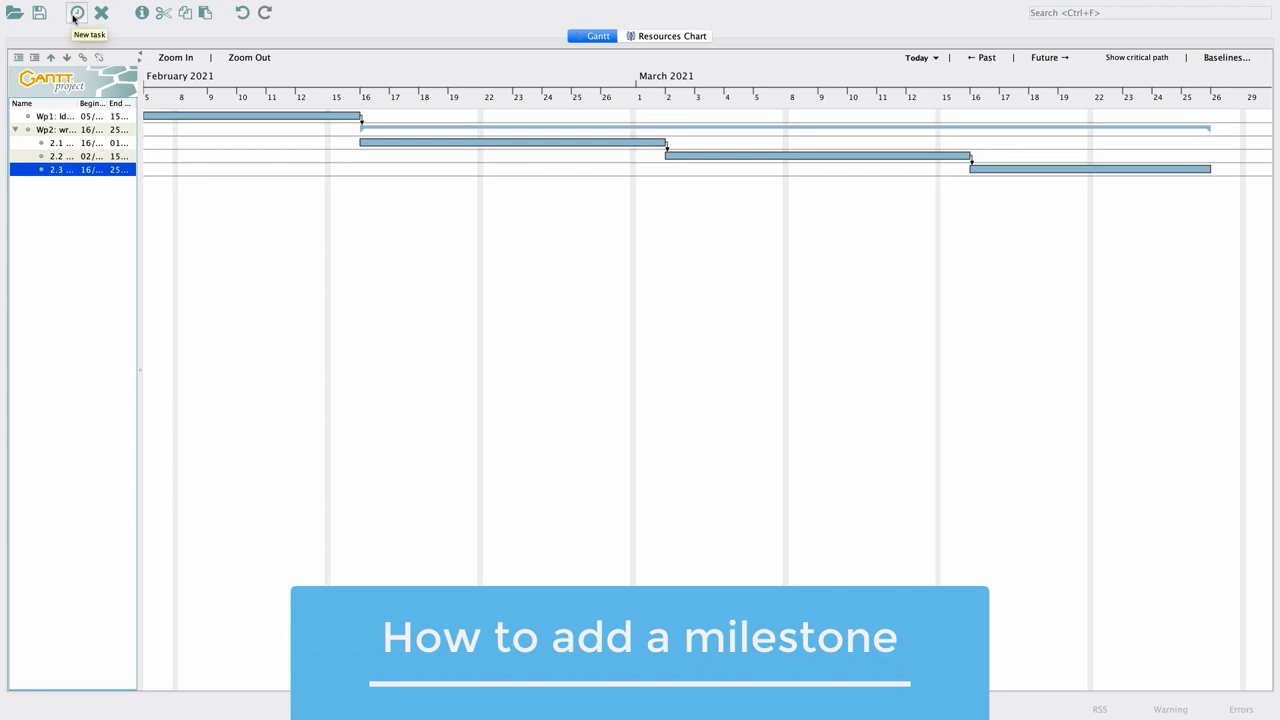
- Add a new task named 'Project Plan' below 2.3 Planning
click(77, 12)
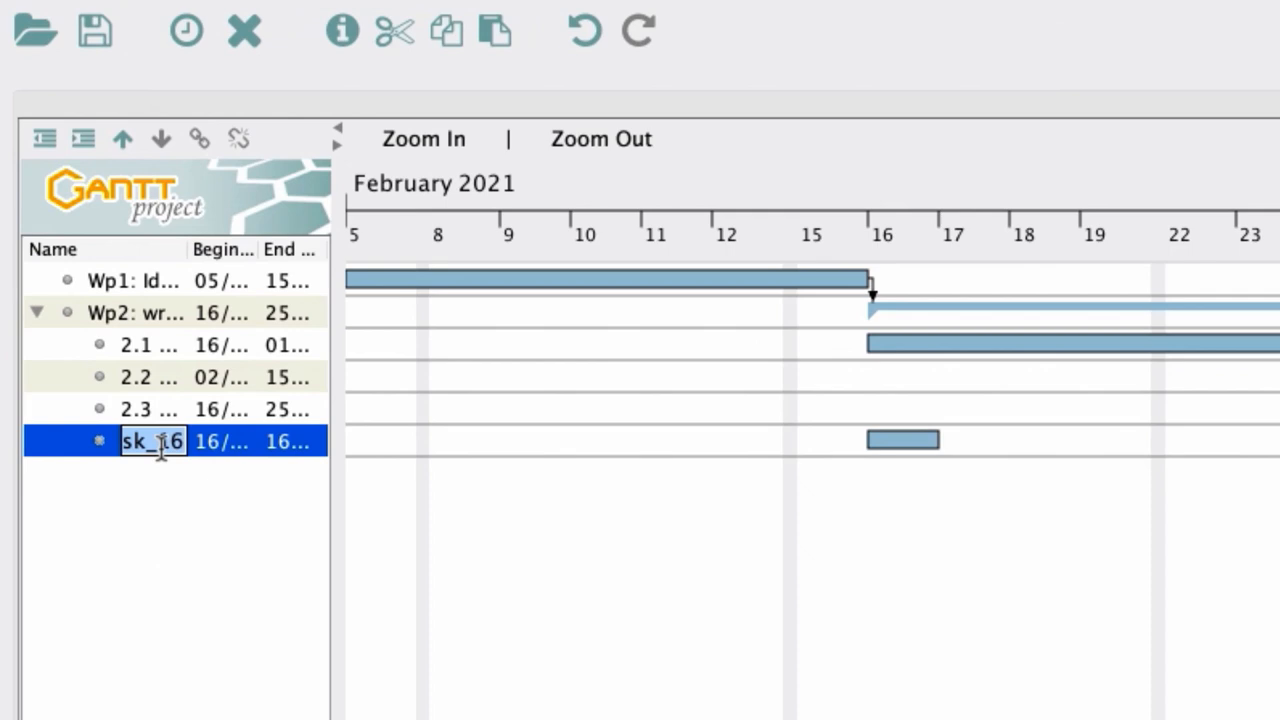
text(Project Pl...)
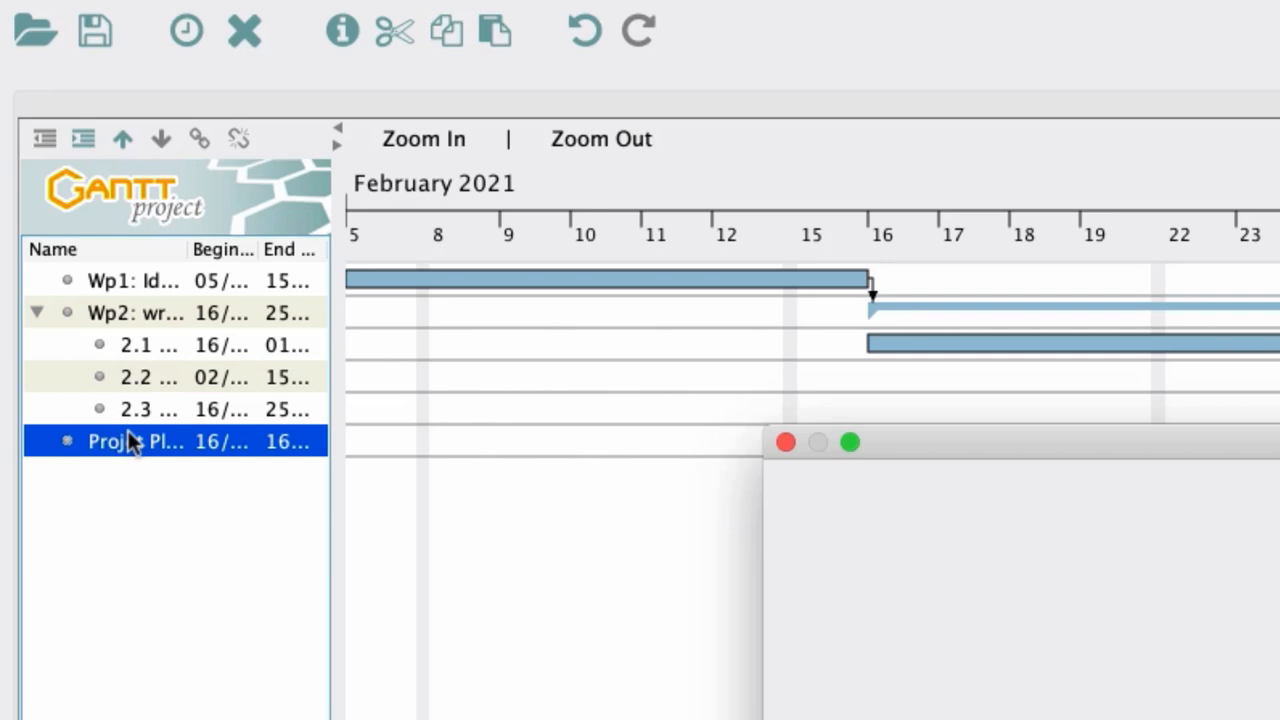
- Make the Project Plan deadline task a red milestone dated 31 March 2021
double_click(135, 441)
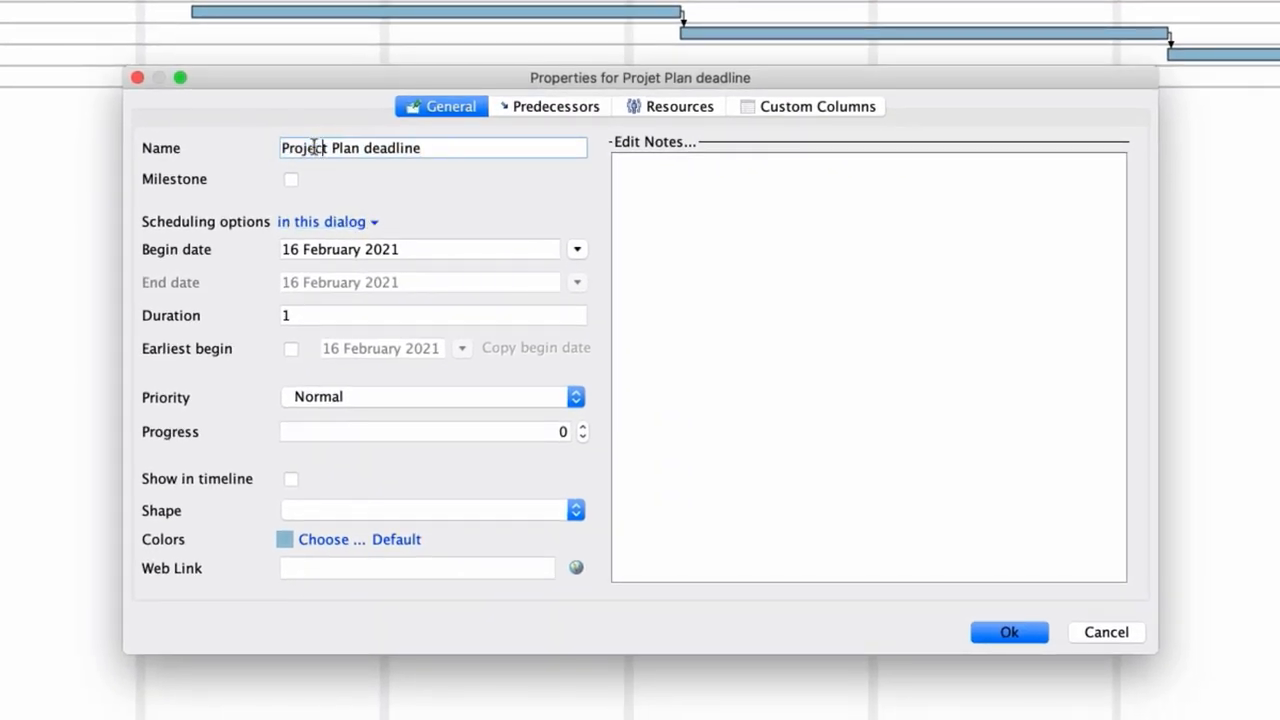
click(291, 180)
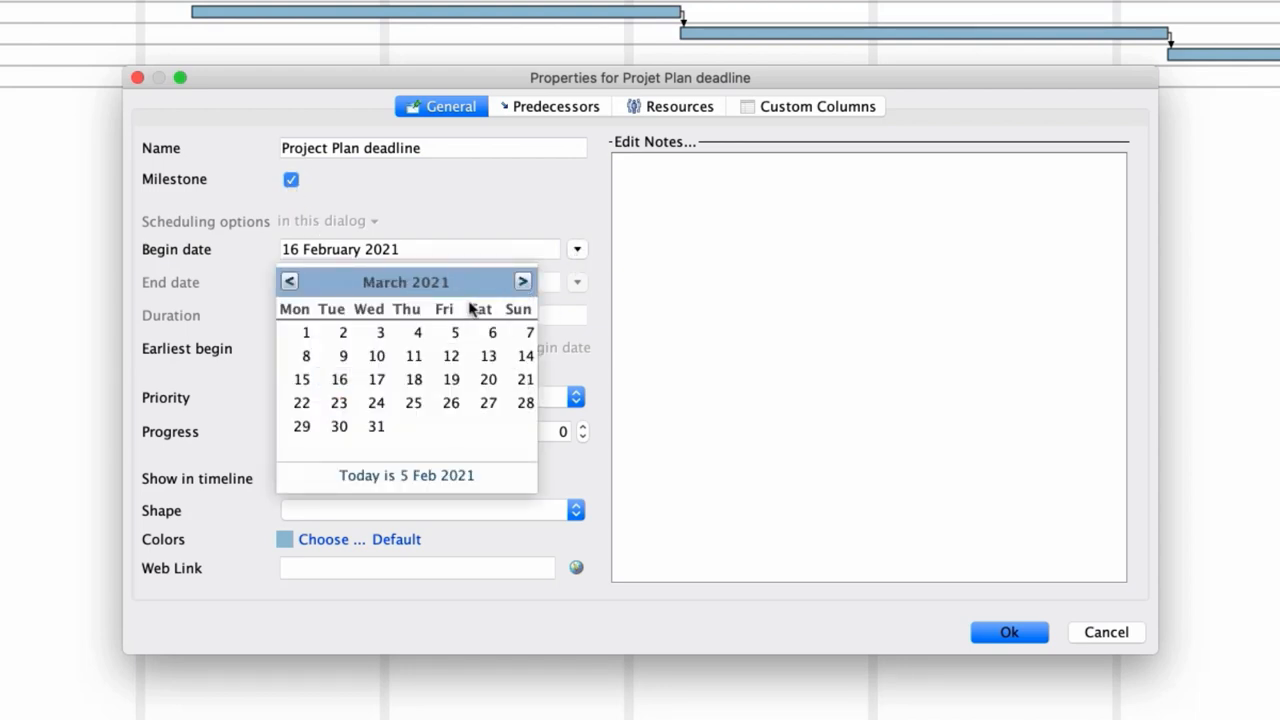
click(376, 426)
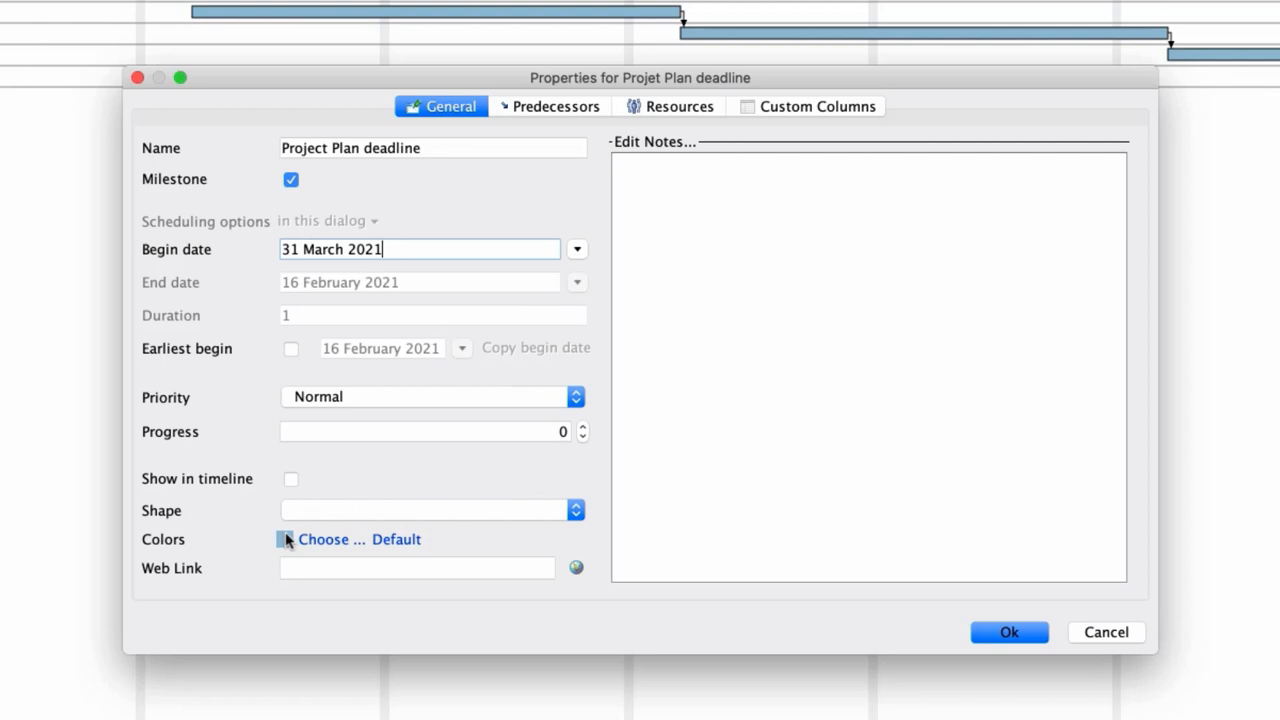
click(331, 539)
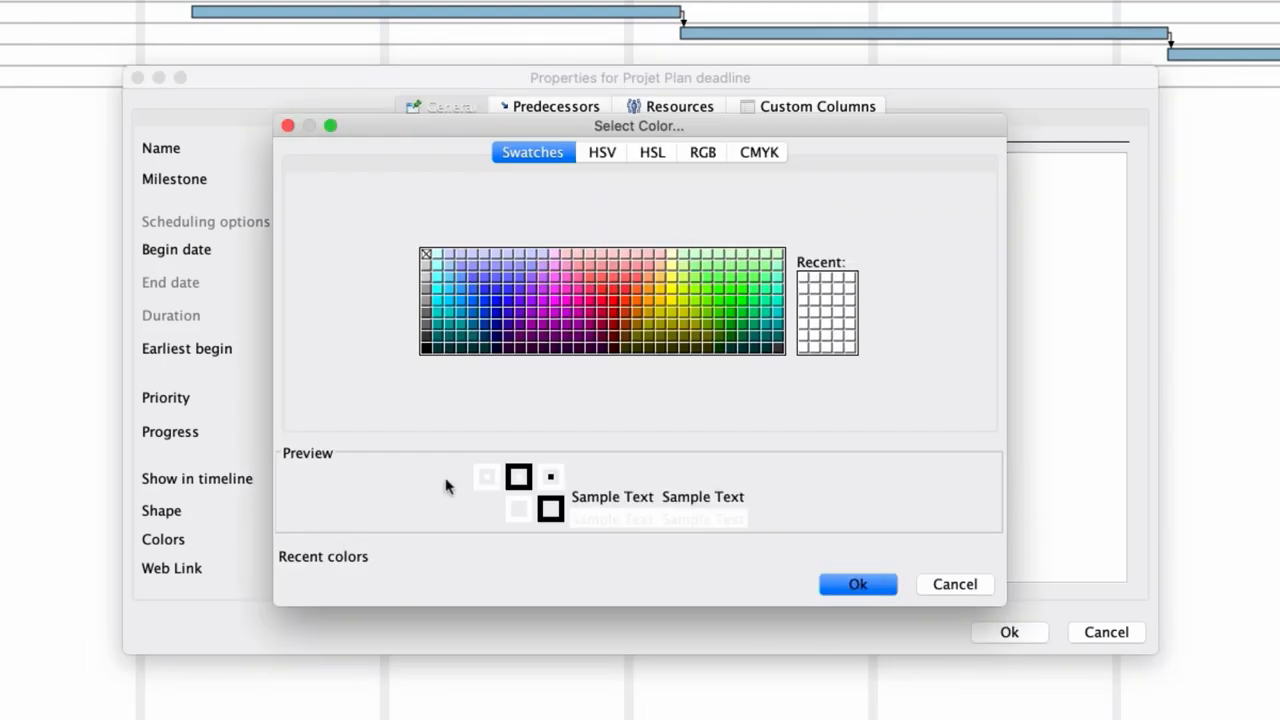
click(600, 290)
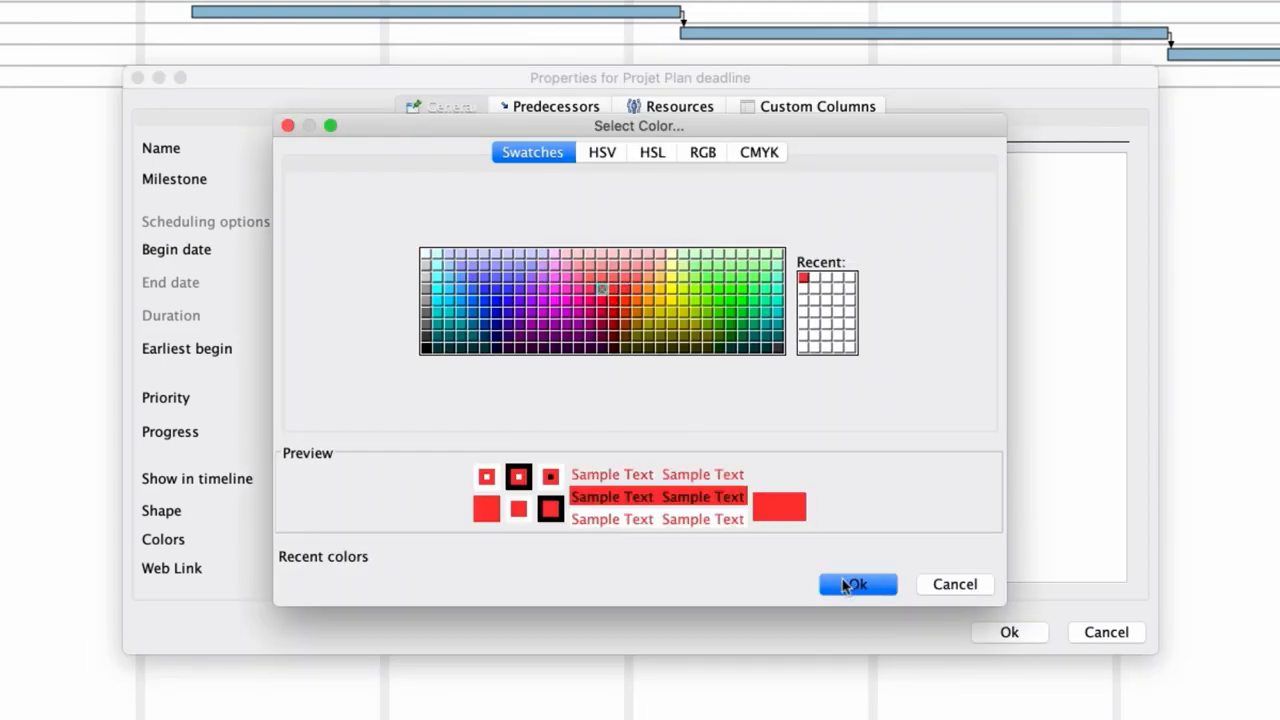
click(857, 584)
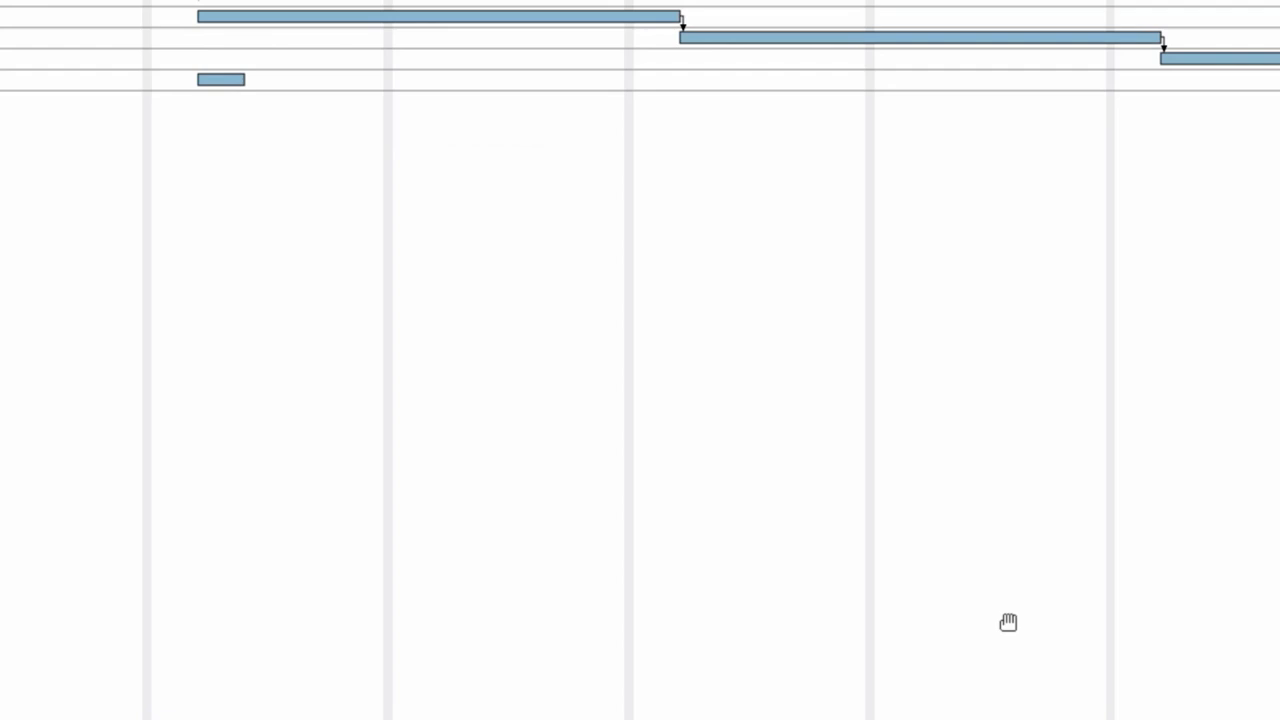
click(248, 57)
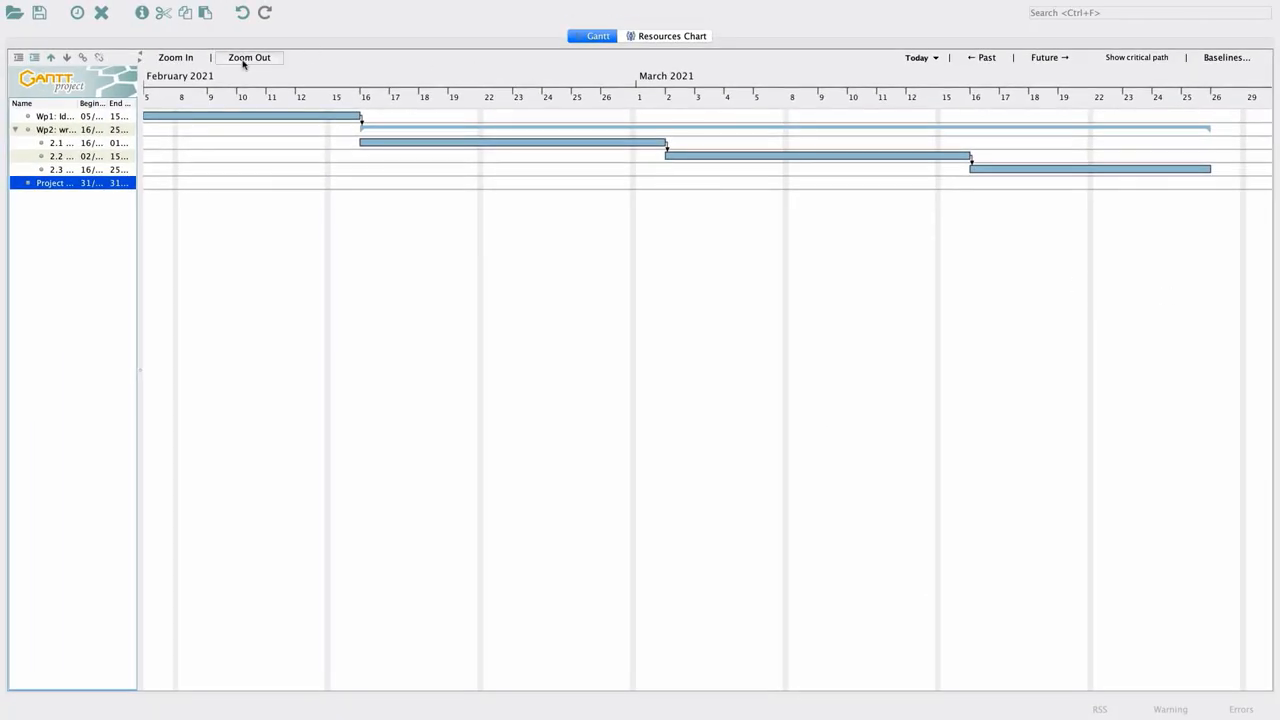
- Zoom out and shift the timeline to show the red 31 March deadline diamond
click(249, 57)
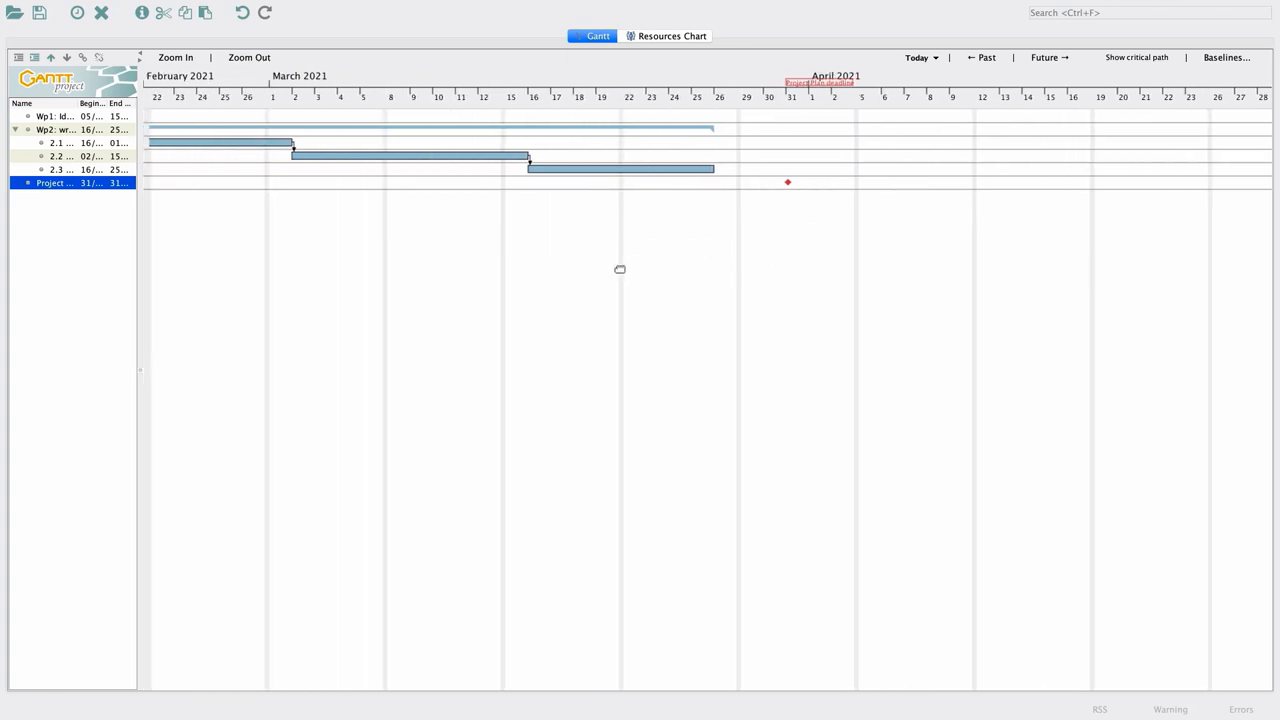
click(175, 57)
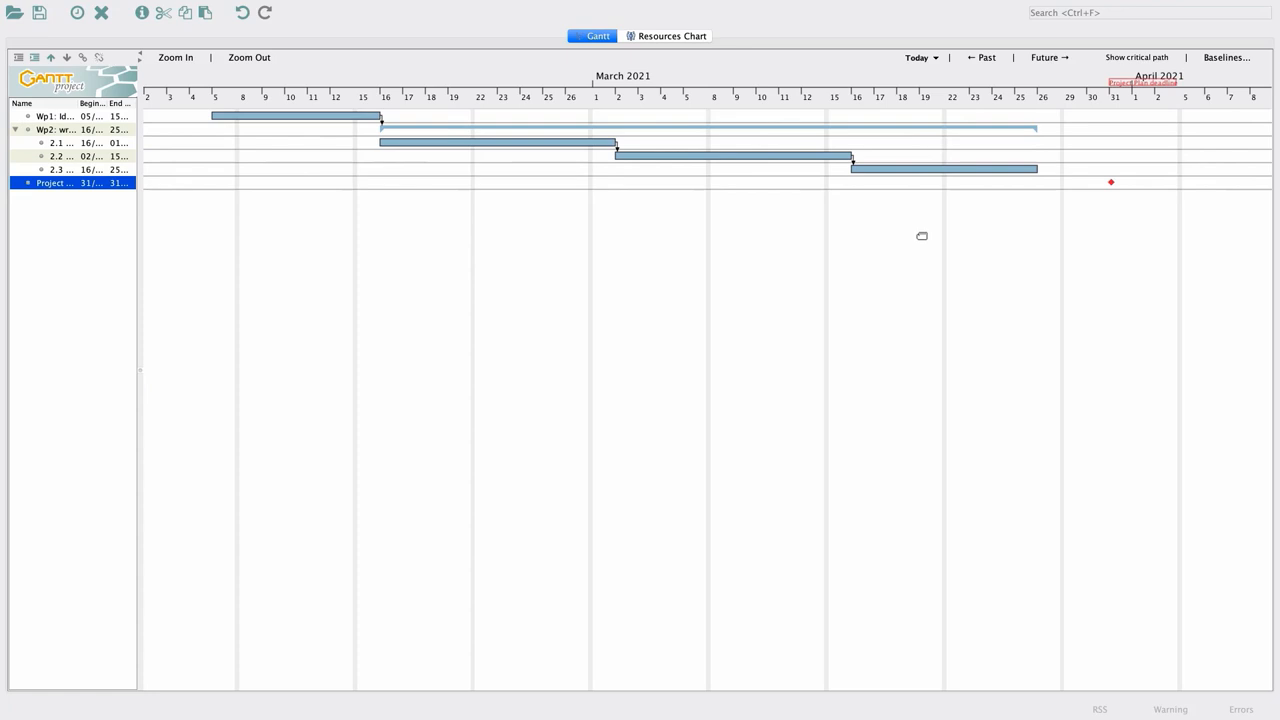